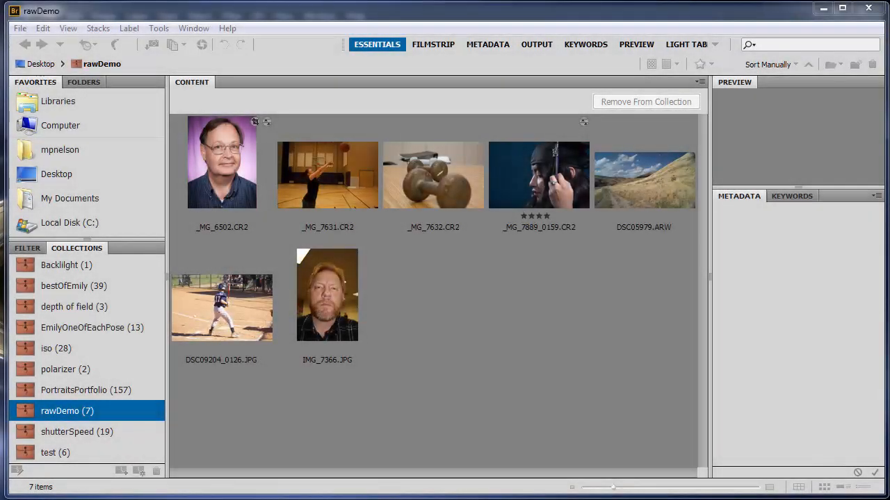
{"action": "mouse_move", "coordinate": [492, 181]}
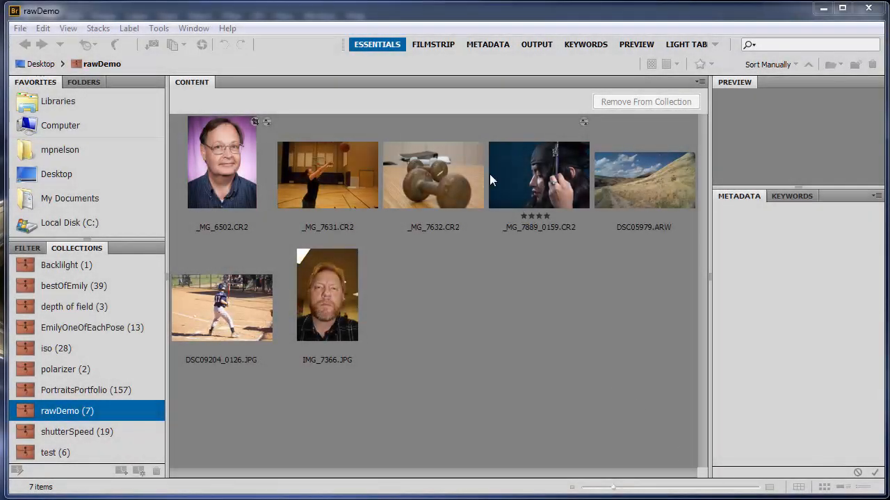
{"action": "mouse_move", "coordinate": [425, 227]}
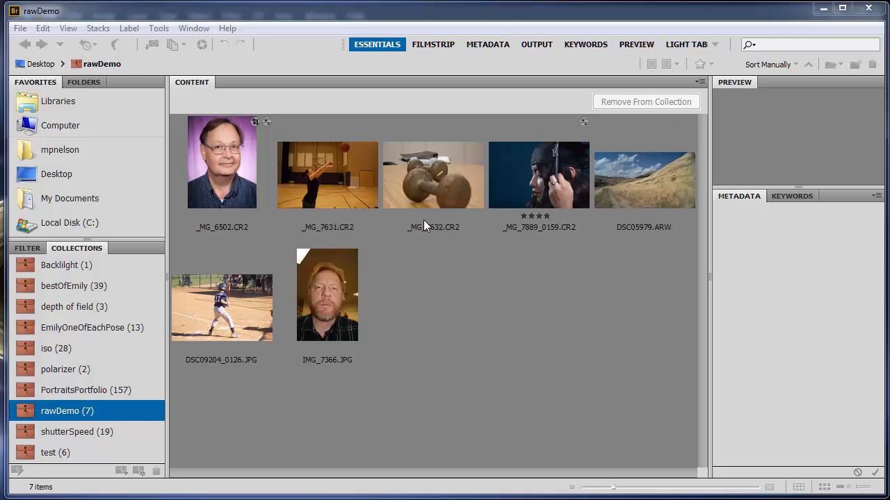
{"action": "mouse_move", "coordinate": [640, 160]}
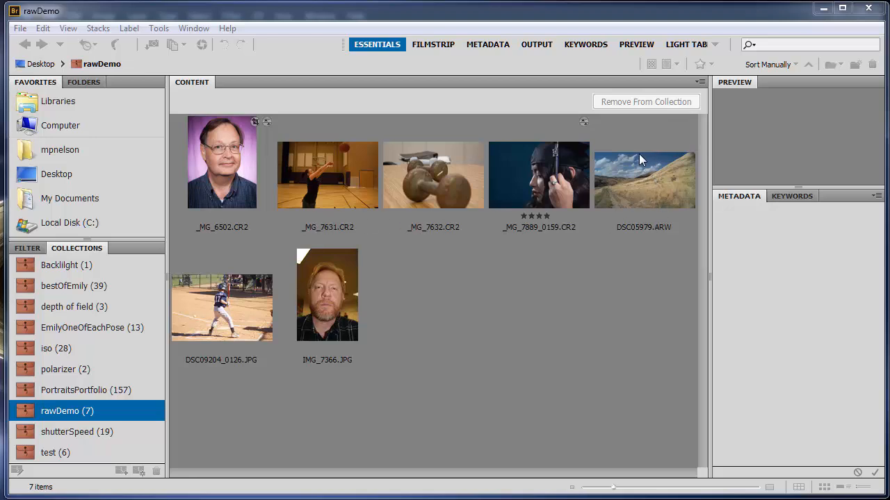
{"action": "mouse_move", "coordinate": [682, 189]}
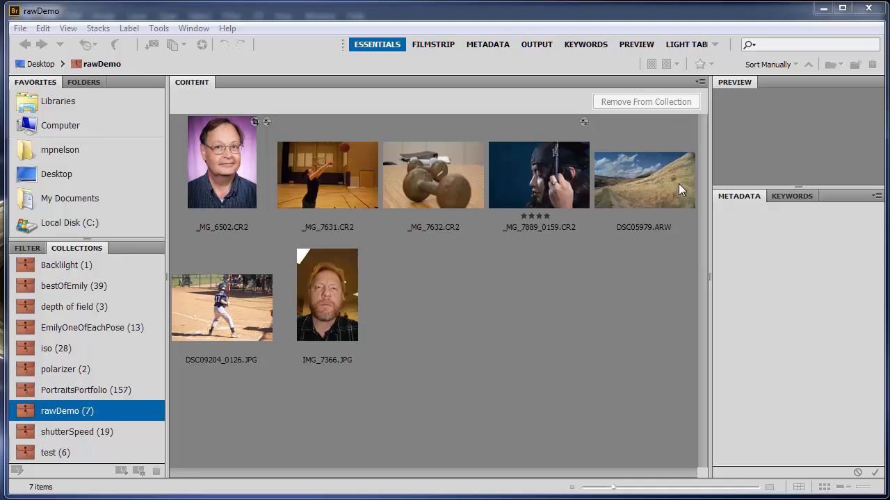
{"action": "mouse_move", "coordinate": [670, 172]}
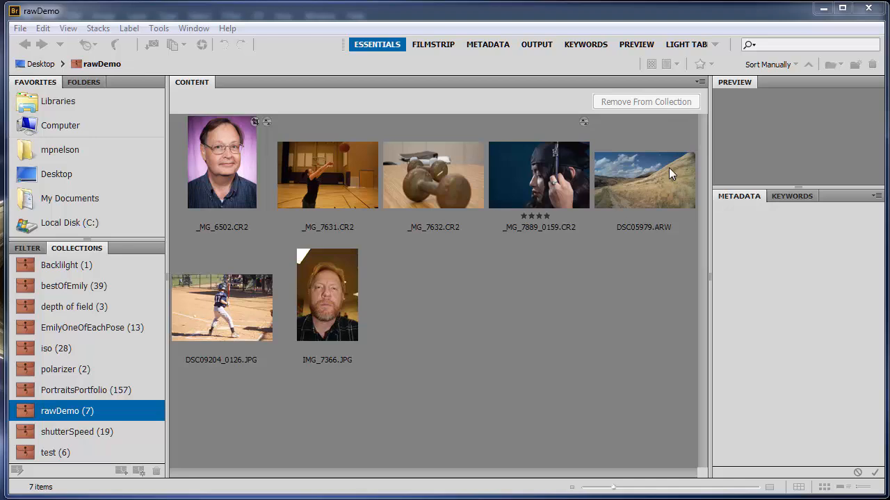
{"action": "mouse_move", "coordinate": [642, 193]}
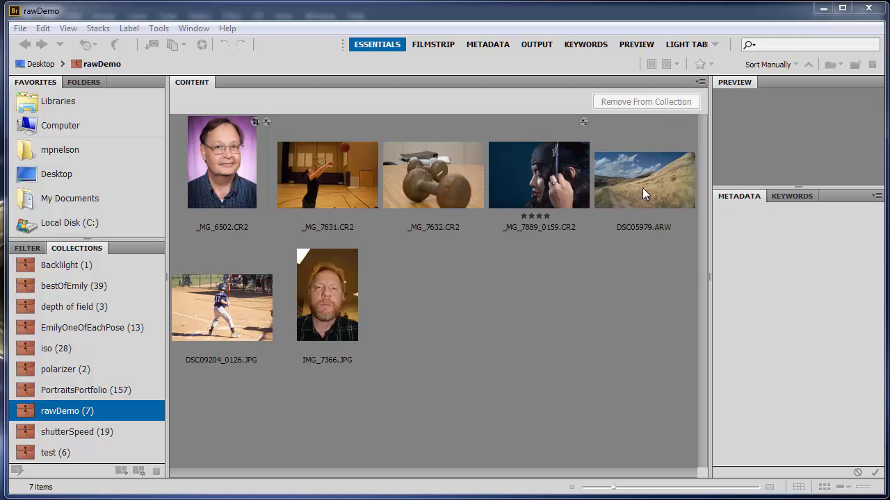
{"action": "mouse_move", "coordinate": [660, 236]}
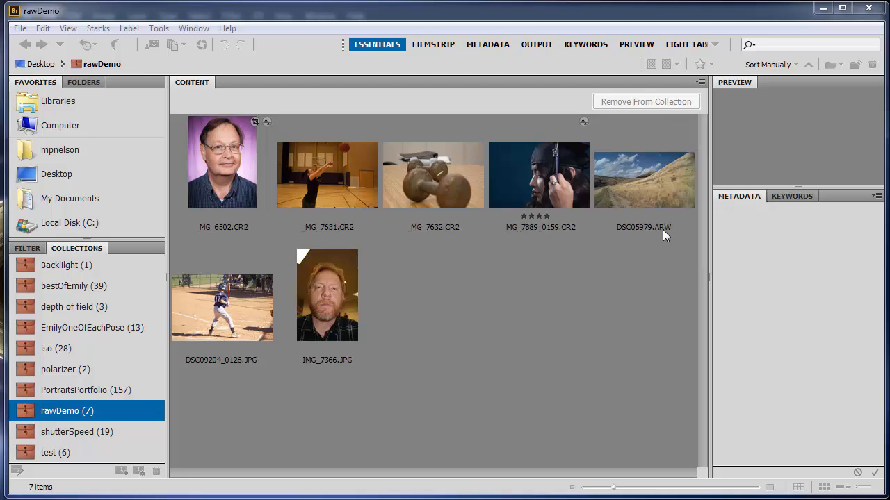
{"action": "mouse_move", "coordinate": [245, 237]}
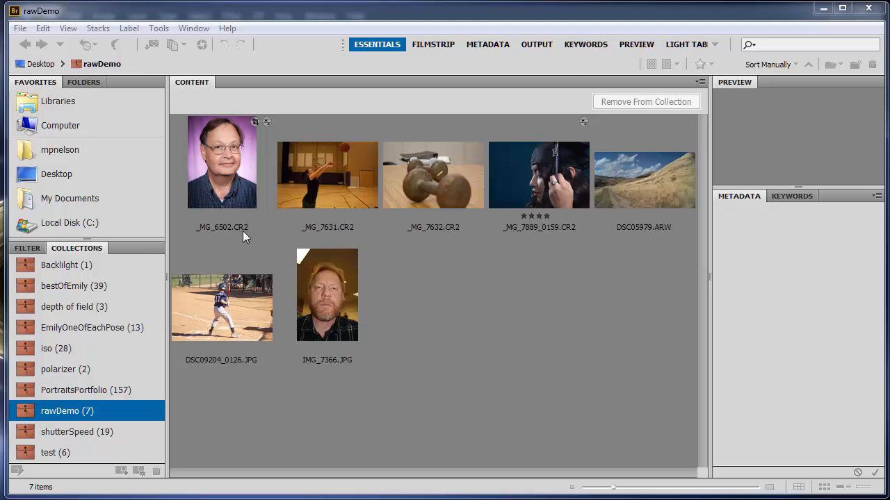
{"action": "mouse_move", "coordinate": [670, 239]}
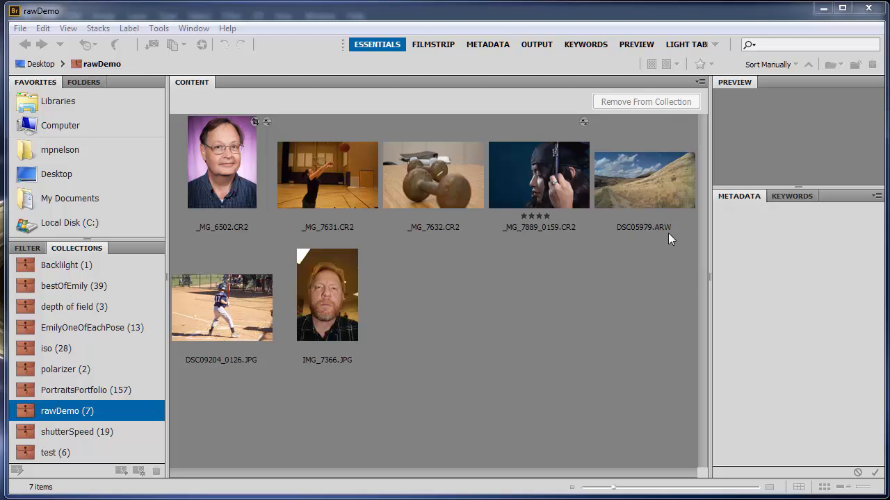
{"action": "mouse_move", "coordinate": [661, 227]}
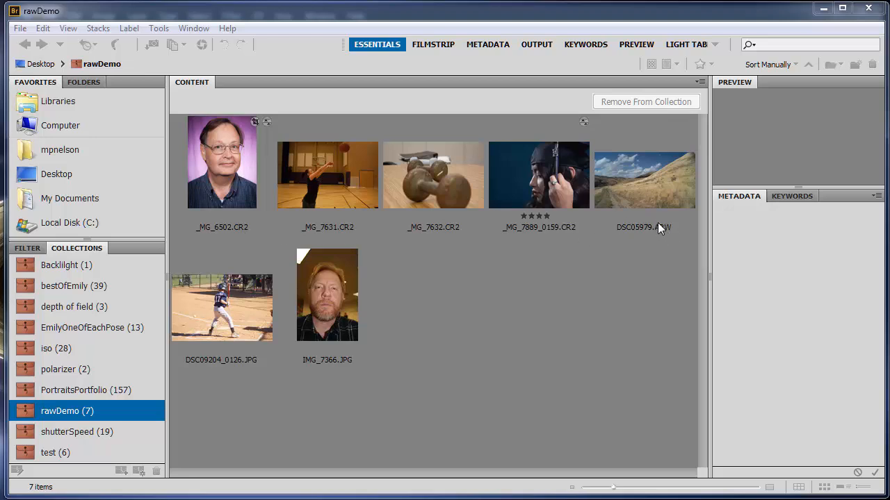
{"action": "mouse_move", "coordinate": [638, 189]}
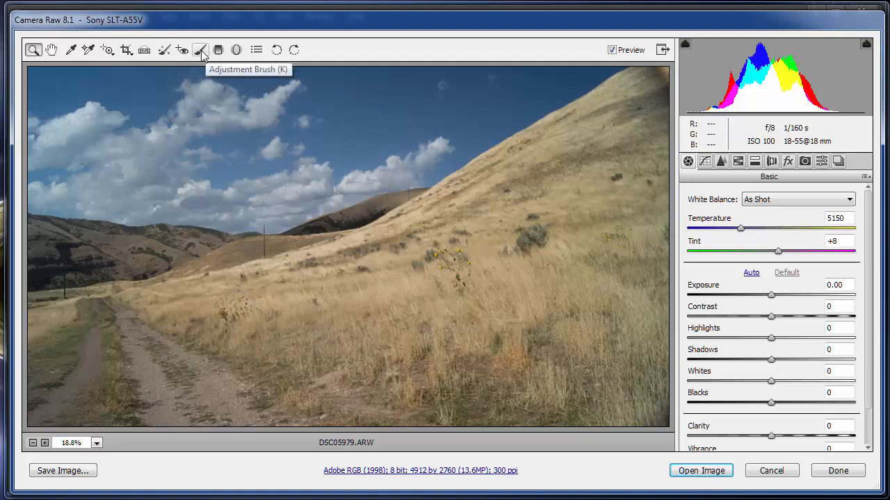
{"action": "mouse_move", "coordinate": [107, 50]}
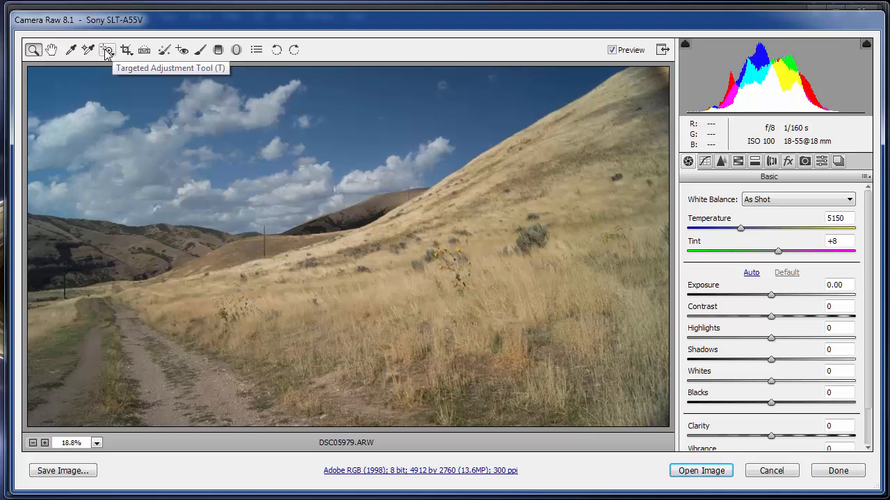
{"action": "mouse_move", "coordinate": [702, 222]}
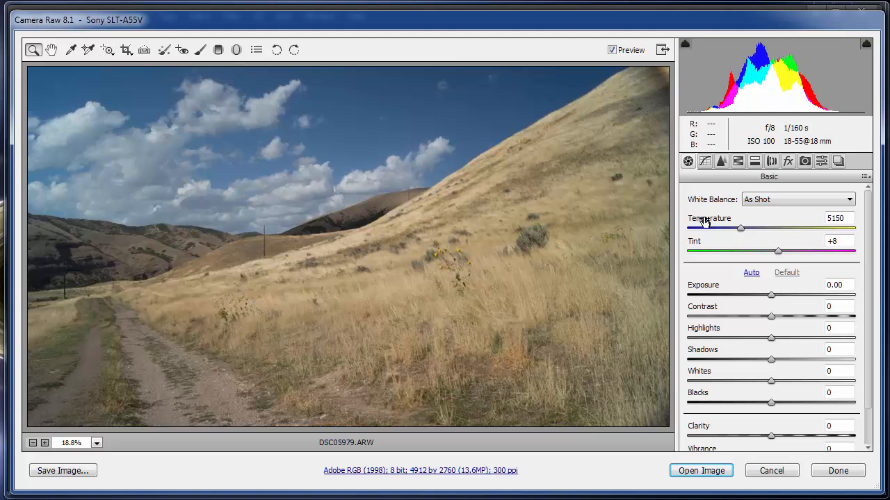
Step: Show the HSL/Grayscale Luminance tab with all eight colours at zero
{"action": "left_click", "coordinate": [736, 161]}
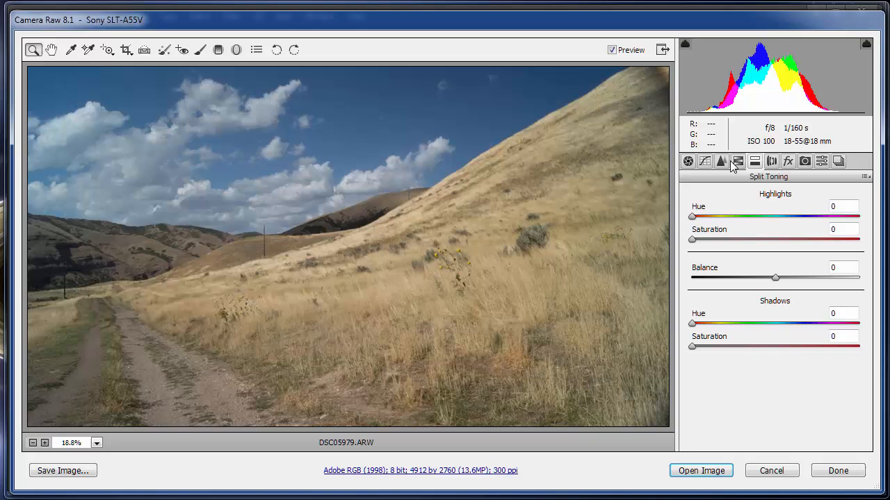
{"action": "left_click", "coordinate": [737, 161]}
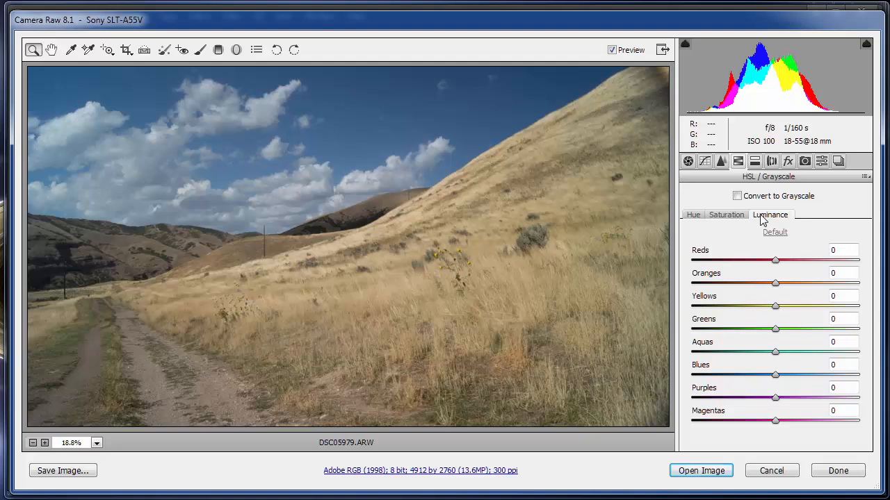
{"action": "mouse_move", "coordinate": [776, 260]}
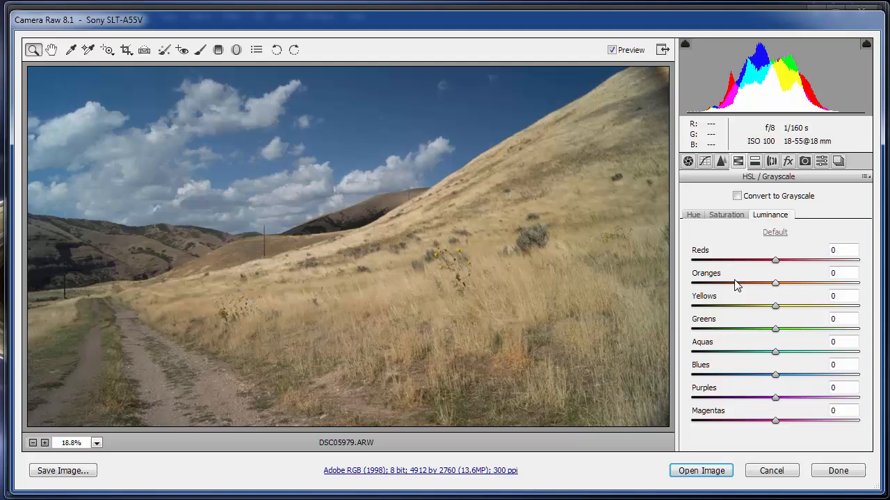
{"action": "mouse_move", "coordinate": [706, 319]}
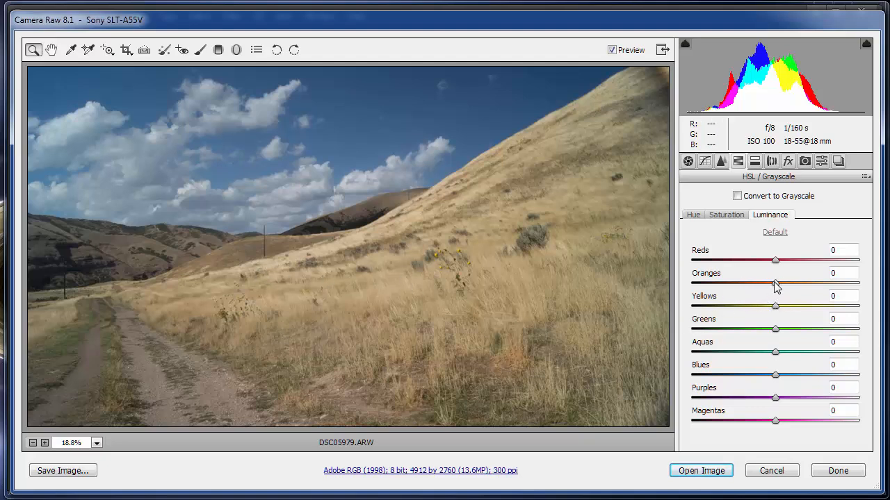
Step: Try brightening oranges then return them to zero, and set yellows luminance to +30
{"action": "left_click_drag", "start_coordinate": [776, 281], "coordinate": [784, 280]}
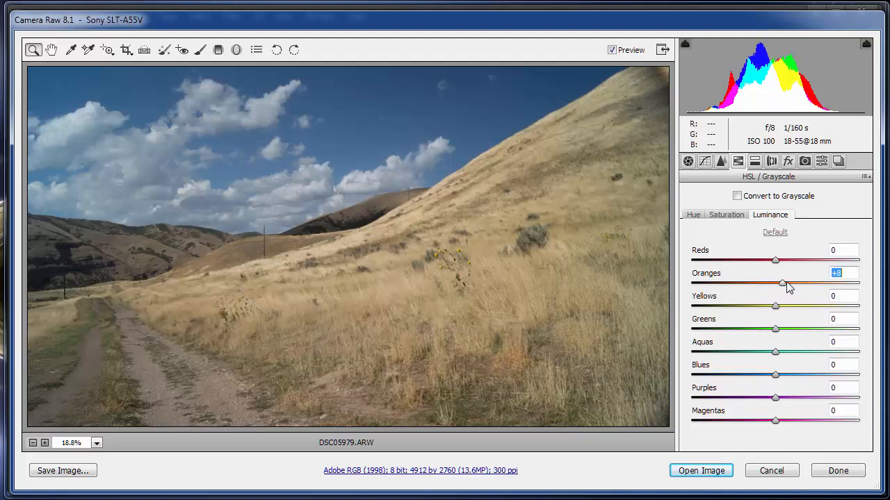
{"action": "left_click_drag", "start_coordinate": [784, 283], "coordinate": [805, 284]}
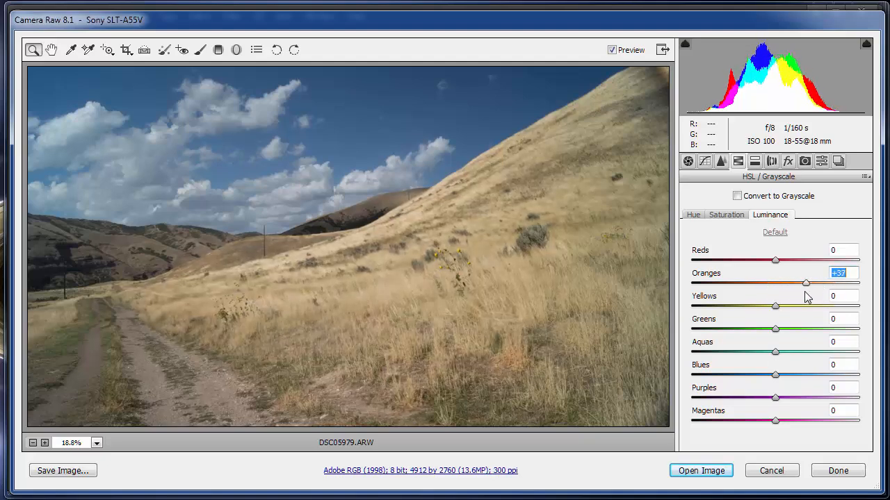
{"action": "left_click_drag", "start_coordinate": [804, 284], "coordinate": [772, 284]}
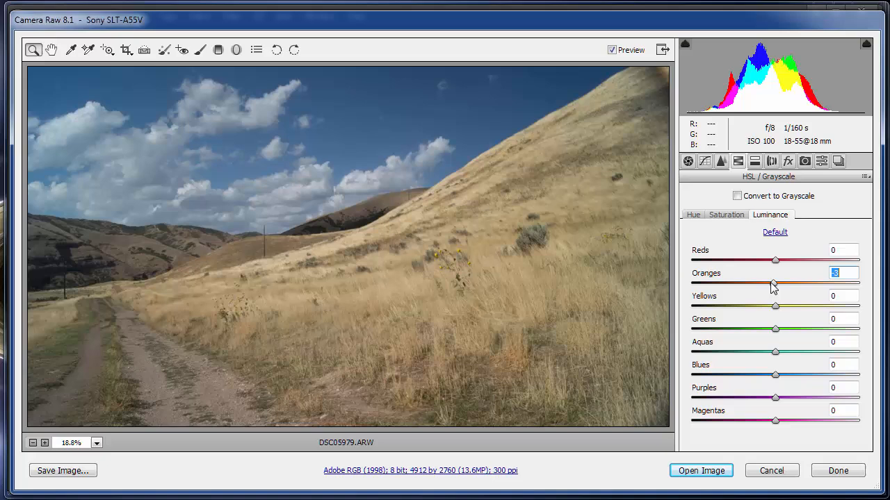
{"action": "left_click_drag", "start_coordinate": [775, 305], "coordinate": [842, 306]}
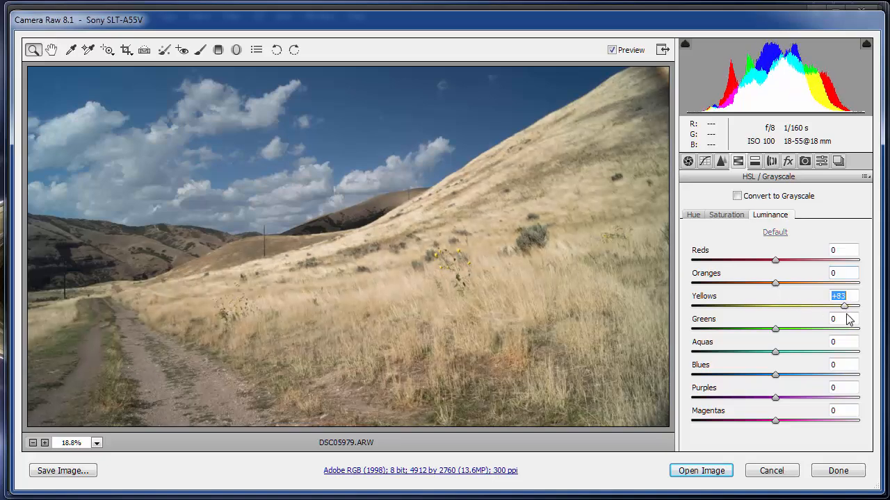
{"action": "left_click_drag", "start_coordinate": [847, 307], "coordinate": [841, 307]}
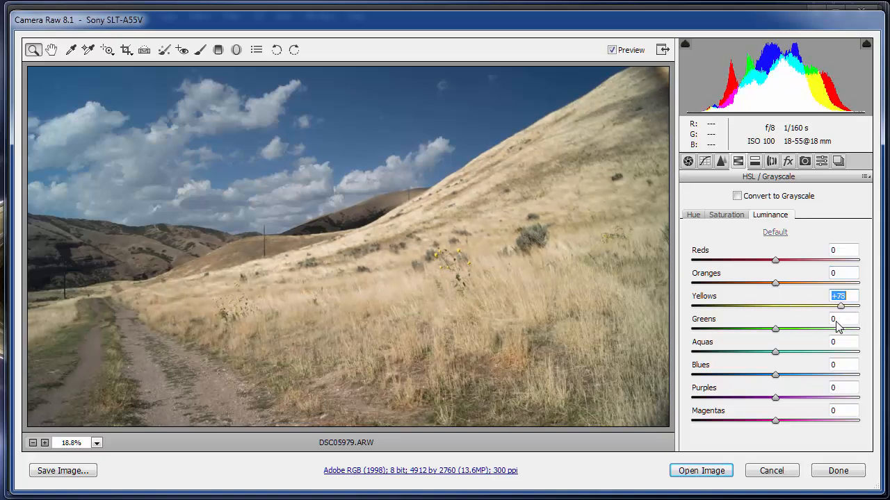
{"action": "left_click_drag", "start_coordinate": [841, 306], "coordinate": [818, 306]}
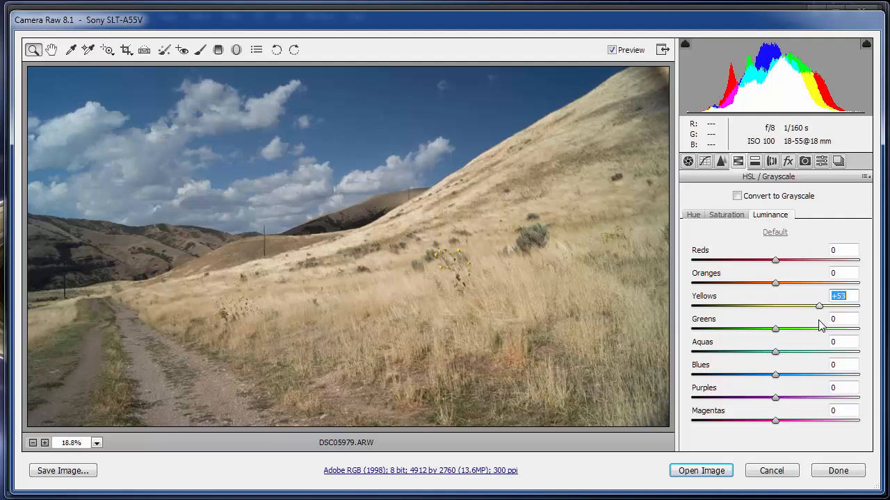
Step: Darken the blues luminance to -21 and raise the greens to +29
{"action": "left_click_drag", "start_coordinate": [819, 307], "coordinate": [801, 308]}
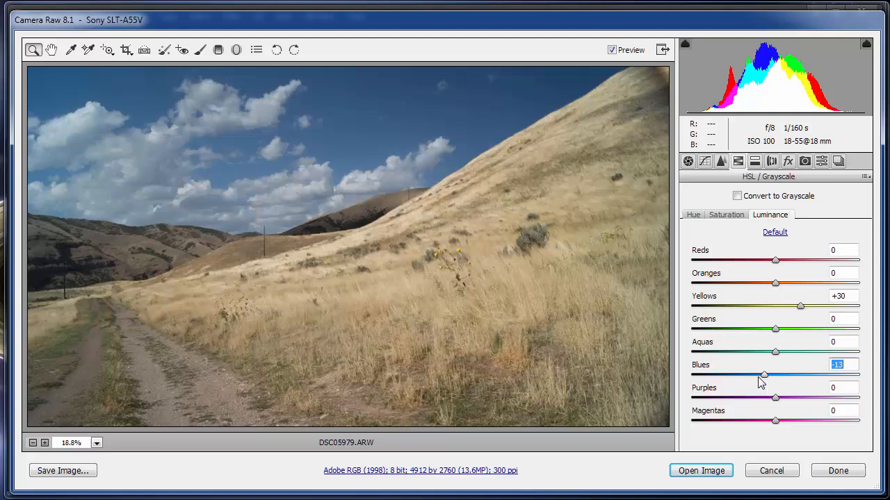
{"action": "left_click_drag", "start_coordinate": [765, 375], "coordinate": [770, 376]}
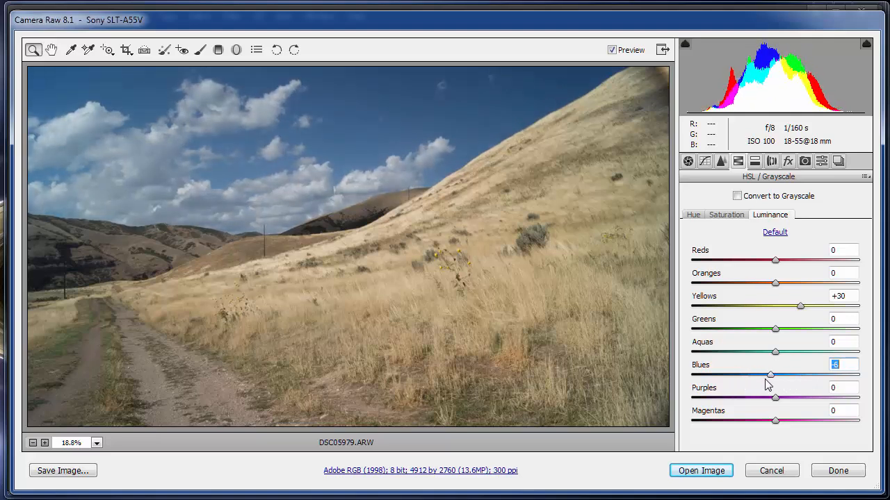
{"action": "left_click_drag", "start_coordinate": [770, 375], "coordinate": [757, 375]}
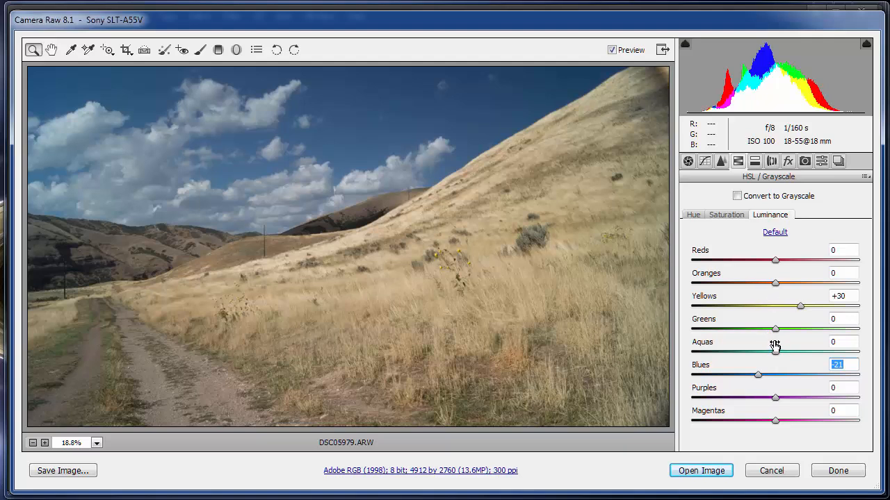
{"action": "left_click_drag", "start_coordinate": [776, 328], "coordinate": [804, 328]}
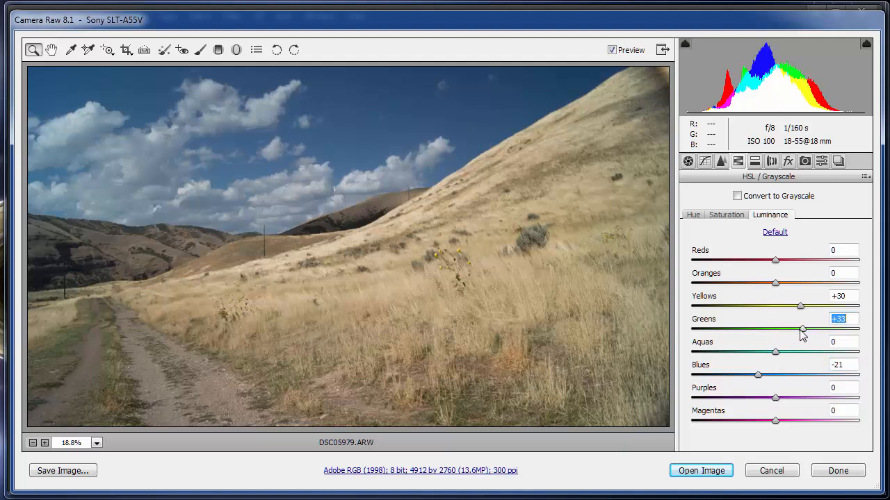
{"action": "left_click_drag", "start_coordinate": [804, 327], "coordinate": [799, 327]}
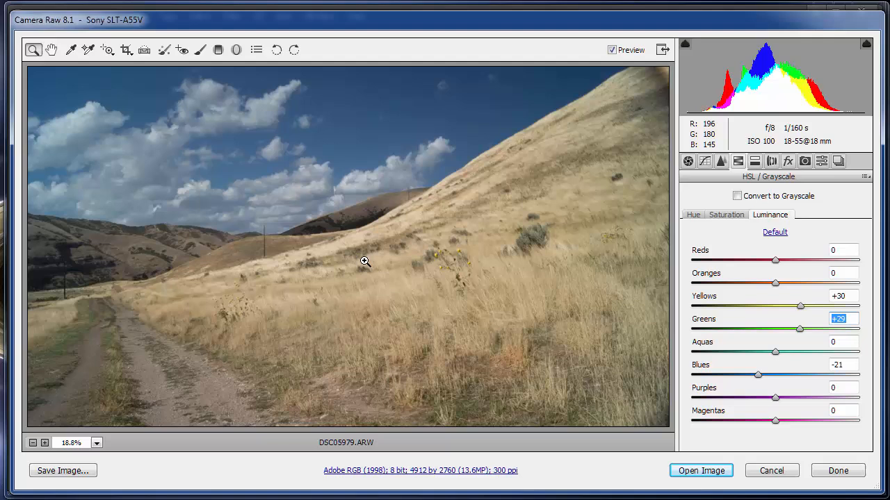
{"action": "mouse_move", "coordinate": [645, 291]}
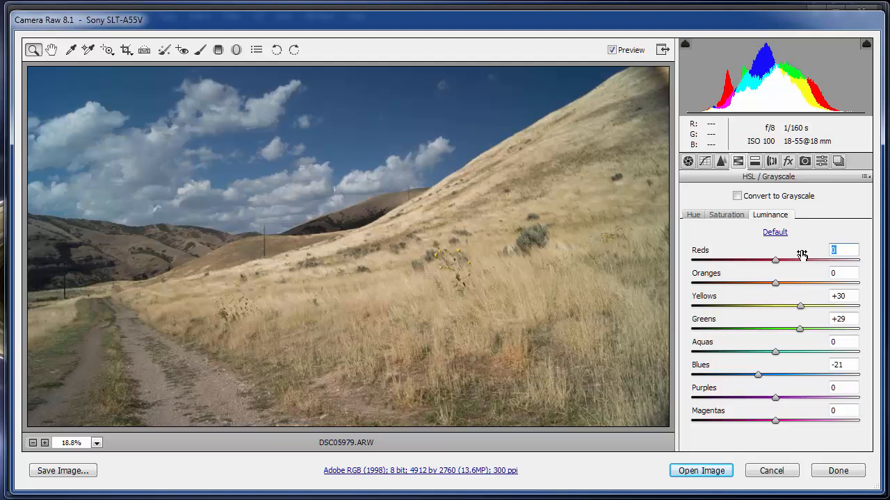
Step: Reset all luminance sliders to 0 and show the Targeted Adjustment Tool mode list
{"action": "left_click", "coordinate": [774, 230]}
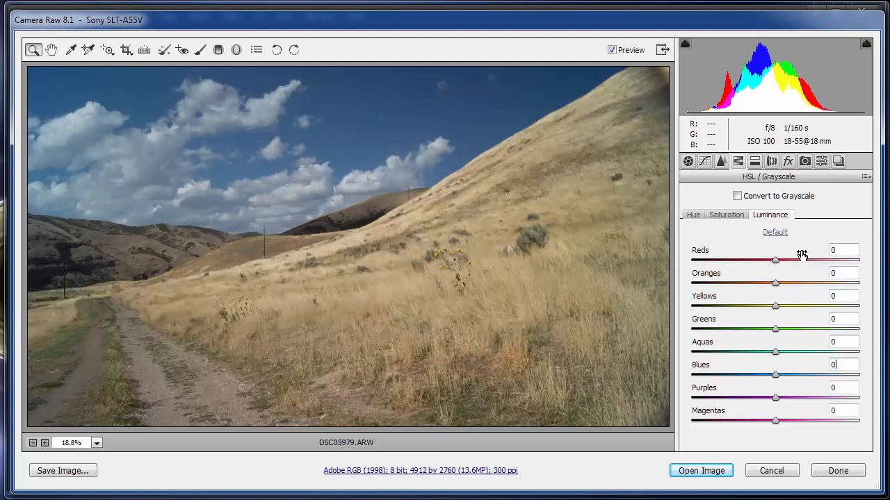
{"action": "mouse_move", "coordinate": [108, 67]}
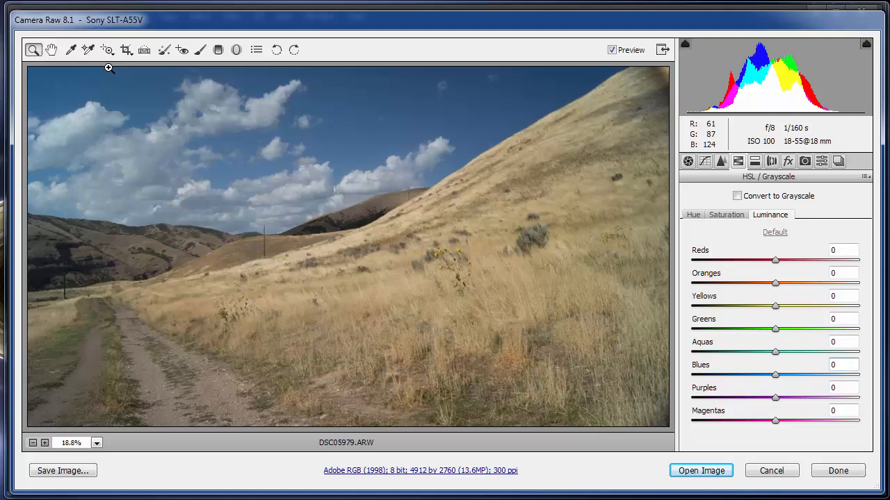
{"action": "mouse_move", "coordinate": [107, 50]}
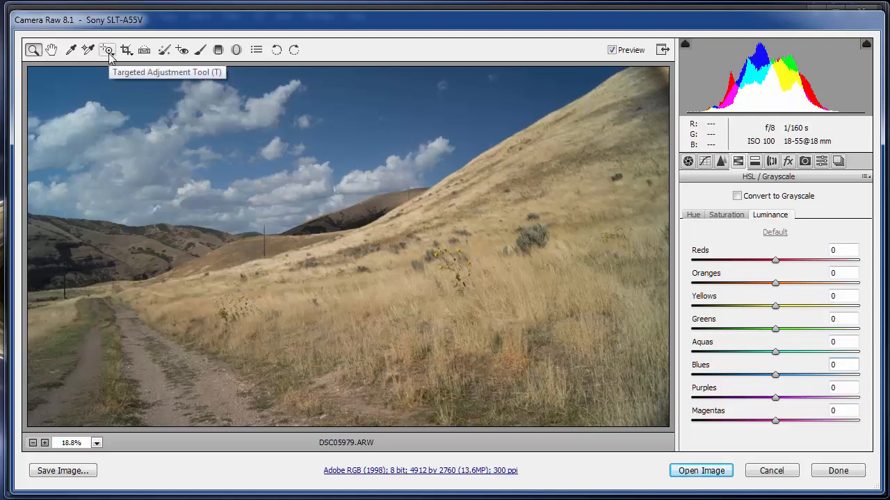
{"action": "left_click", "coordinate": [105, 50]}
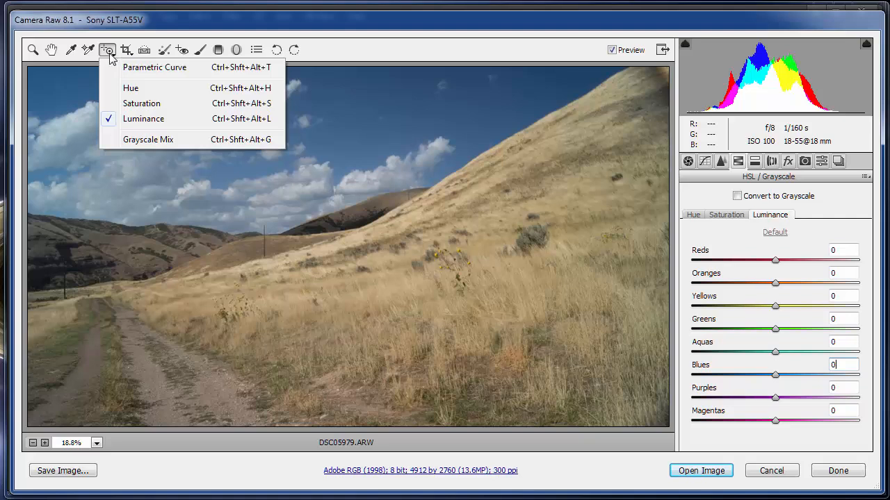
{"action": "mouse_move", "coordinate": [124, 125]}
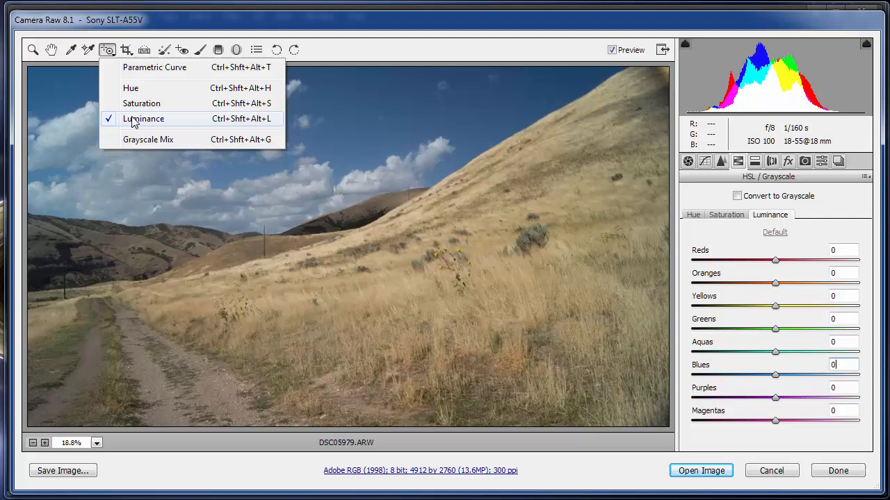
{"action": "mouse_move", "coordinate": [133, 75]}
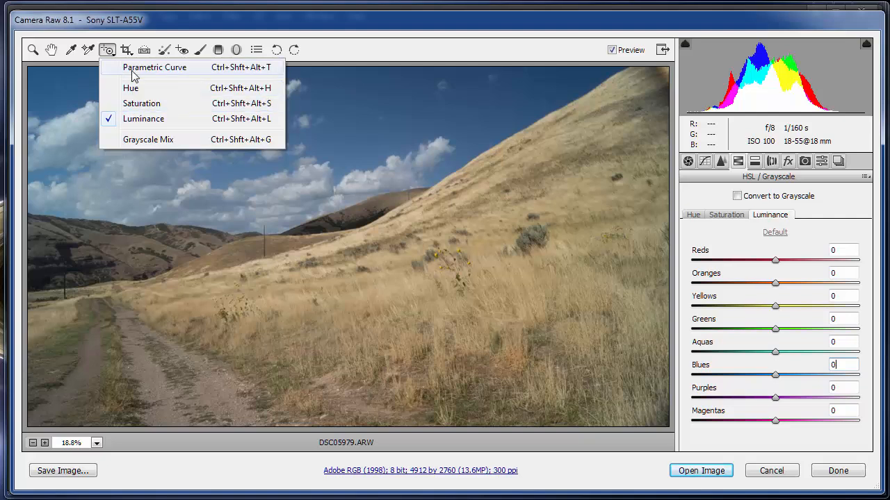
{"action": "mouse_move", "coordinate": [143, 120]}
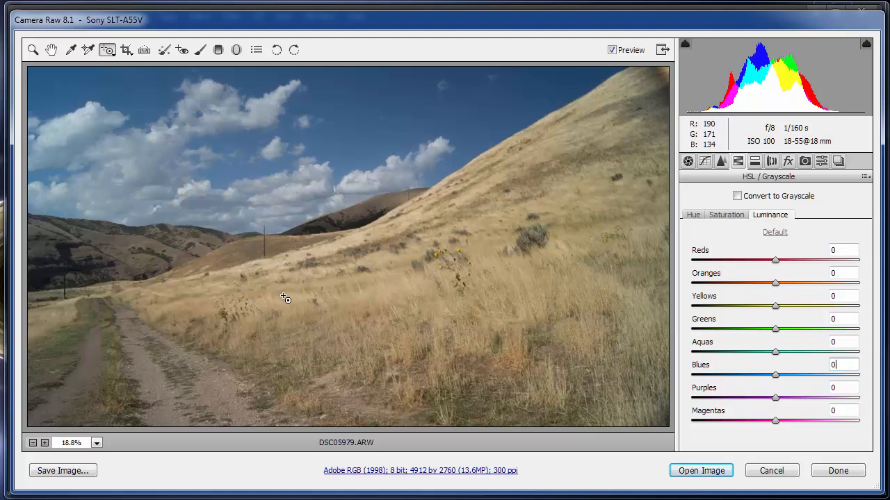
{"action": "mouse_move", "coordinate": [308, 262]}
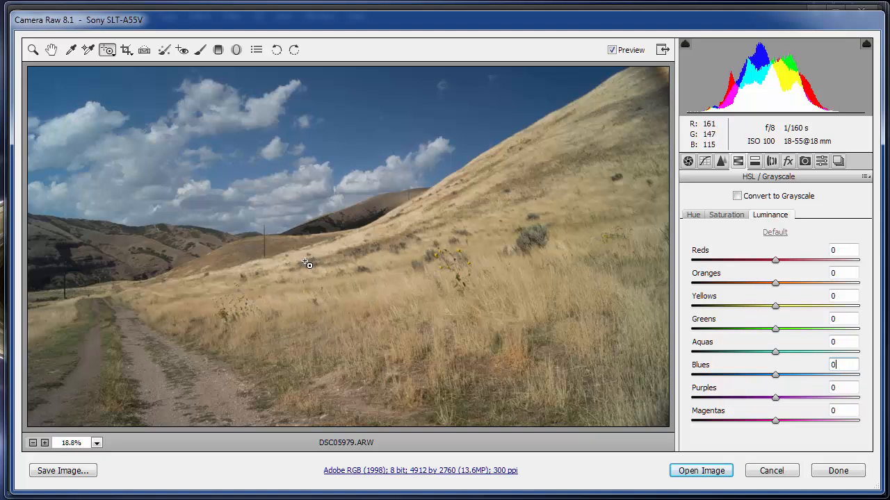
{"action": "mouse_move", "coordinate": [448, 320]}
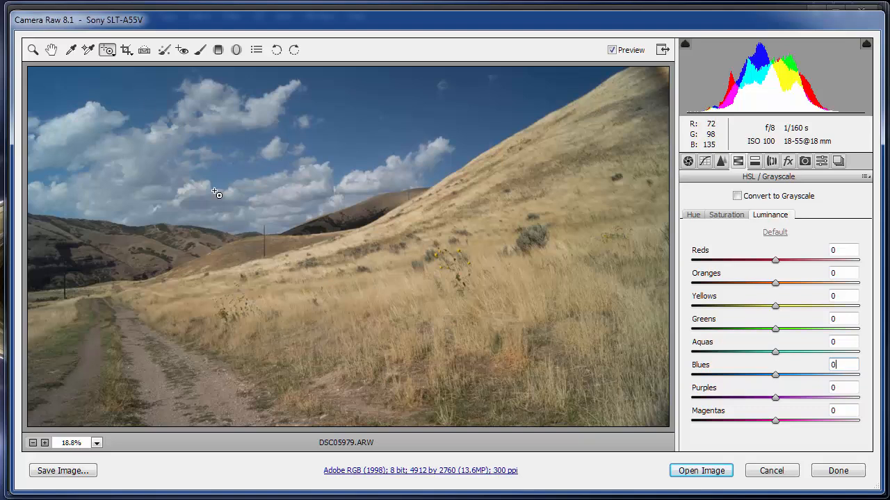
Step: Drag on the grass, track and far hills to reach oranges +40, yellows +100, greens +65
{"action": "left_click_drag", "start_coordinate": [775, 307], "coordinate": [831, 307]}
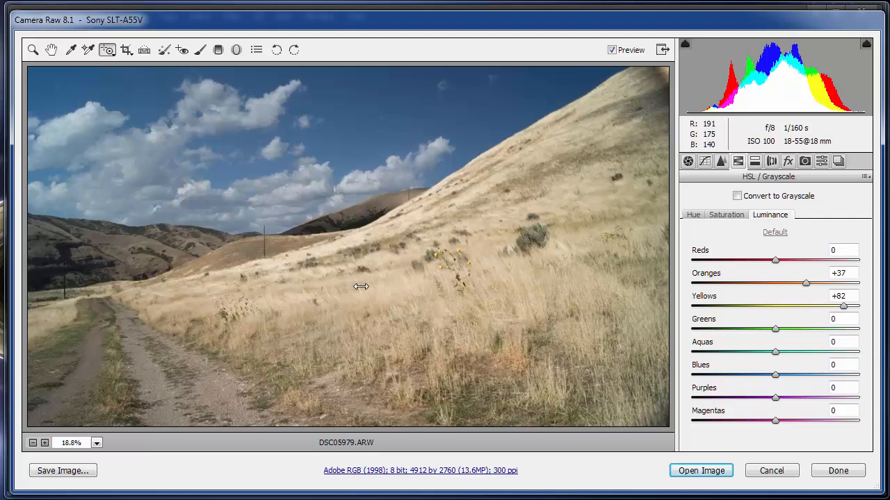
{"action": "left_click_drag", "start_coordinate": [842, 307], "coordinate": [845, 307]}
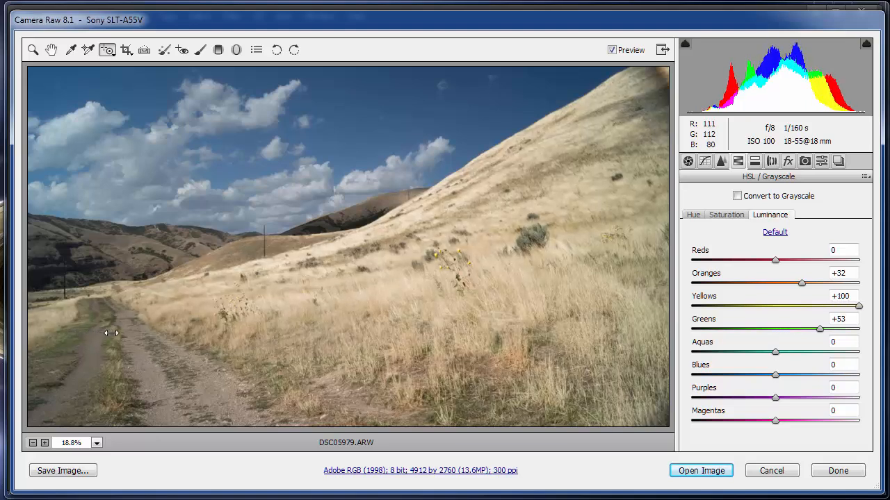
{"action": "left_click_drag", "start_coordinate": [801, 284], "coordinate": [803, 283]}
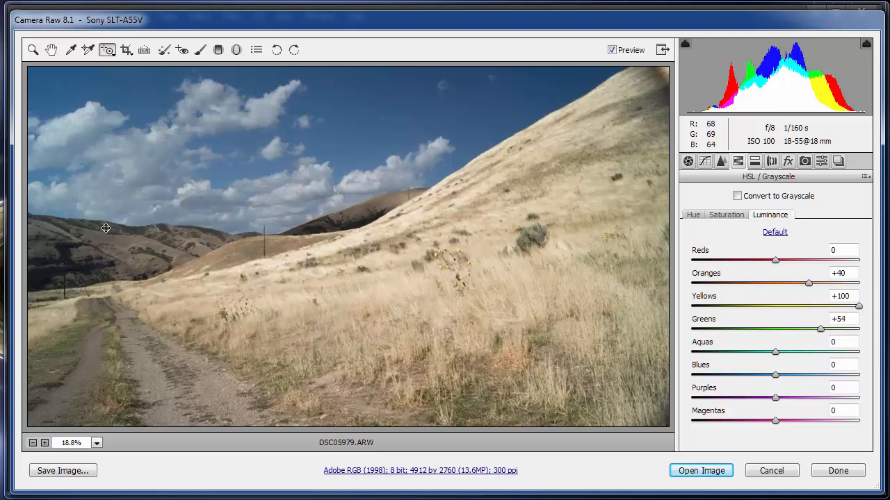
{"action": "left_click_drag", "start_coordinate": [830, 328], "coordinate": [840, 328]}
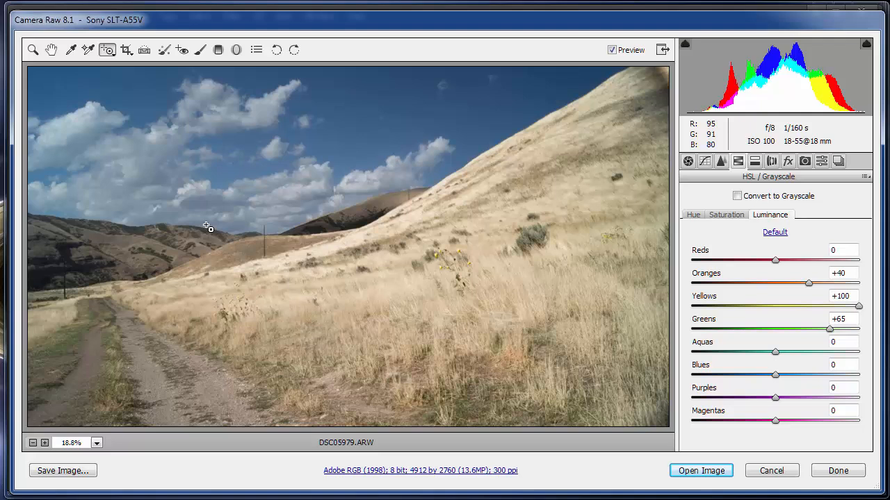
Step: Drag on the sky to settle blues +35, aquas -3 and purples +3
{"action": "left_click_drag", "start_coordinate": [776, 376], "coordinate": [812, 375]}
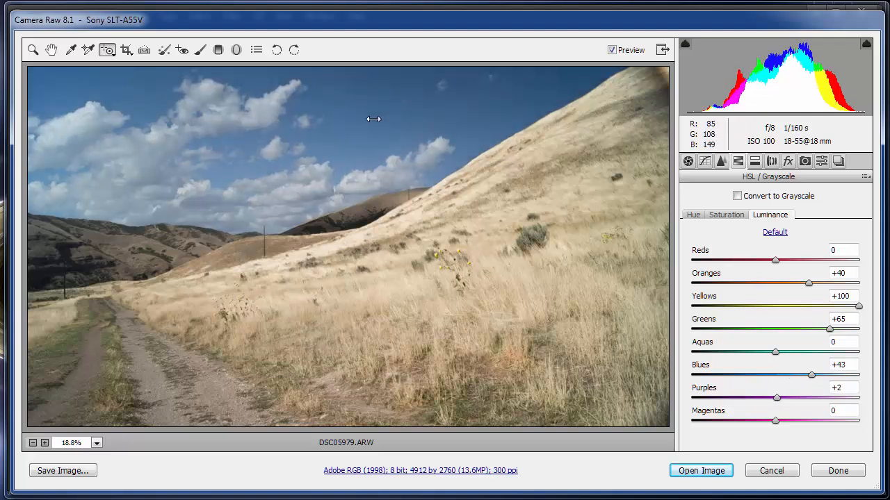
{"action": "left_click_drag", "start_coordinate": [811, 375], "coordinate": [831, 375]}
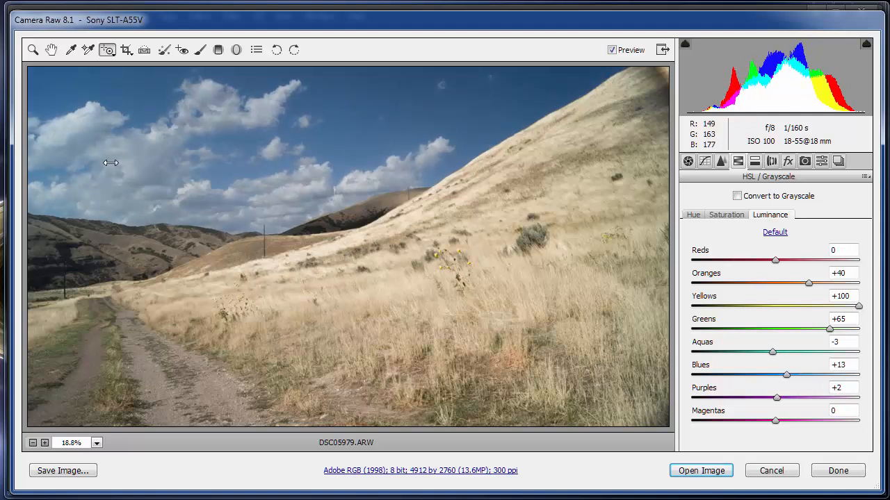
{"action": "left_click_drag", "start_coordinate": [785, 375], "coordinate": [803, 376]}
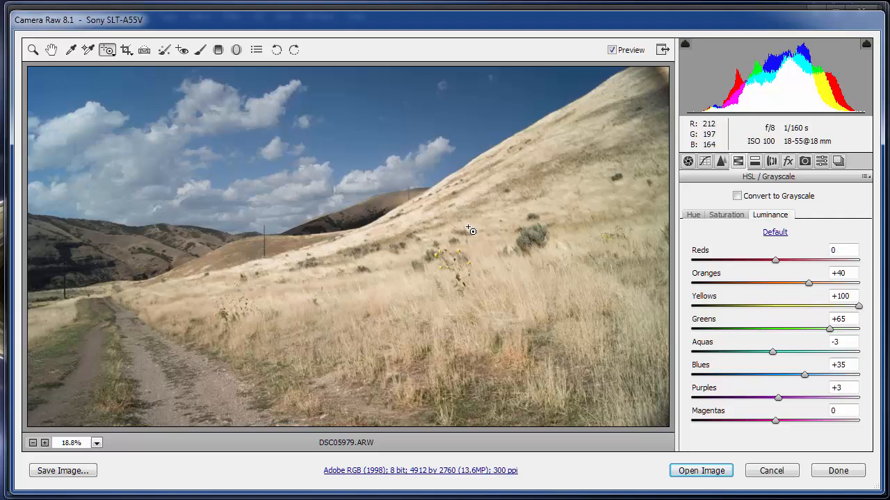
Step: Switch the Targeted Adjustment Tool to Saturation and drag on the sky colours
{"action": "left_click", "coordinate": [106, 50]}
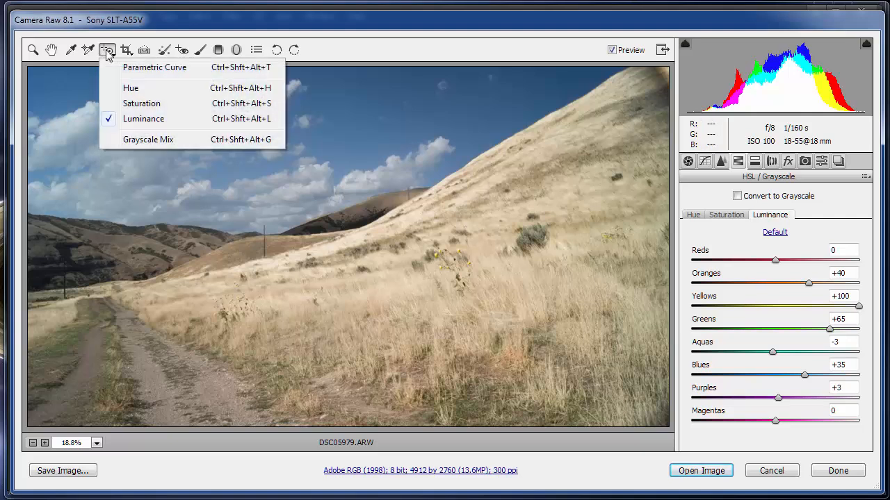
{"action": "mouse_move", "coordinate": [142, 103]}
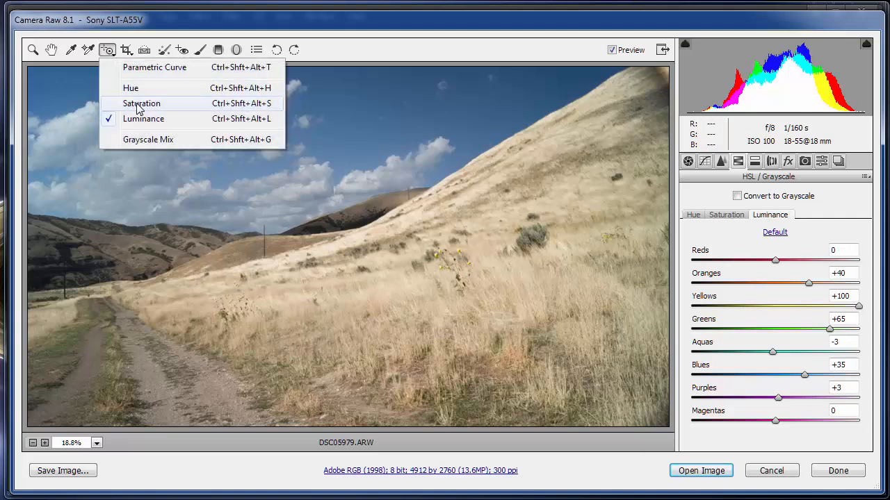
{"action": "left_click", "coordinate": [142, 103]}
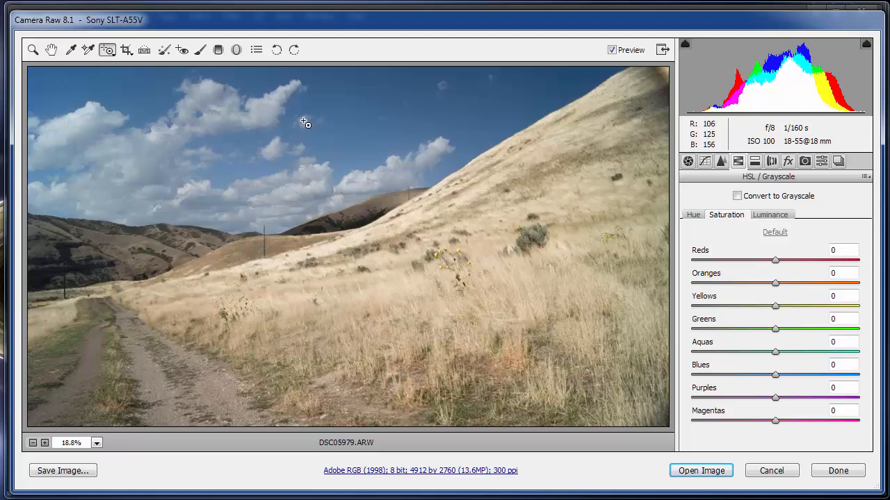
{"action": "left_click_drag", "start_coordinate": [775, 375], "coordinate": [817, 375]}
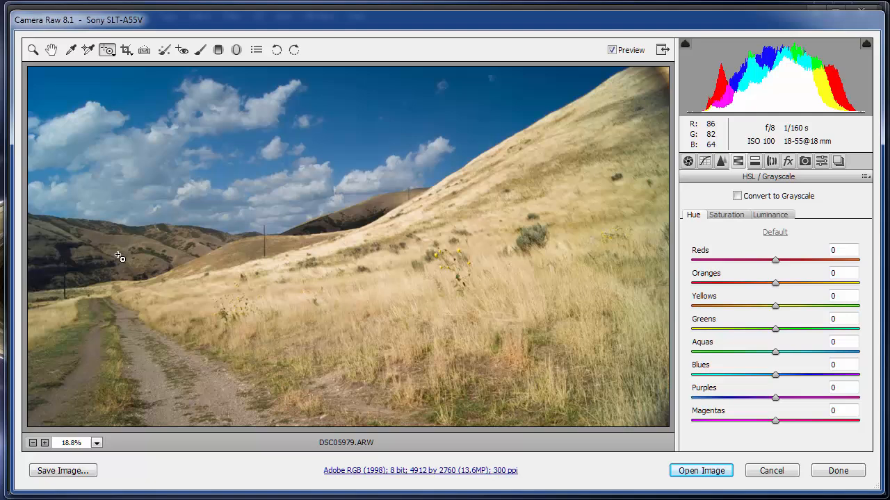
{"action": "mouse_move", "coordinate": [138, 231]}
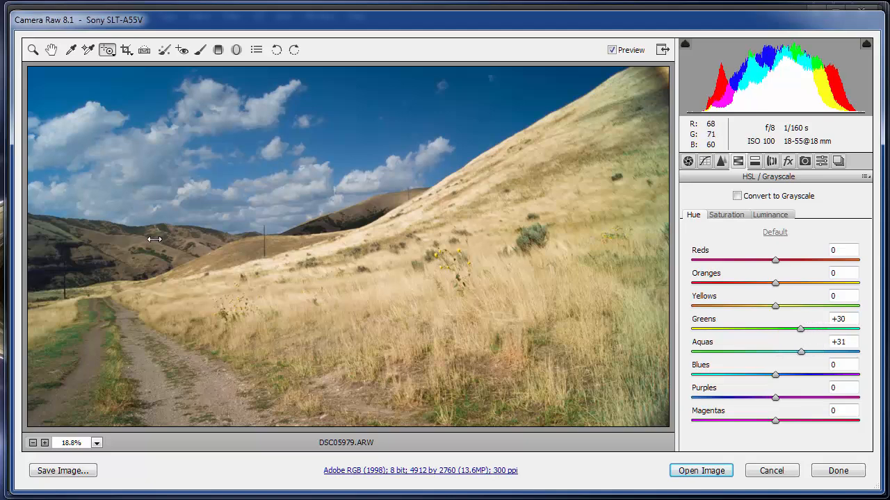
Step: Try strong yellow and green hue shifts, then settle on greens +38 and aquas +28
{"action": "left_click_drag", "start_coordinate": [775, 307], "coordinate": [778, 307]}
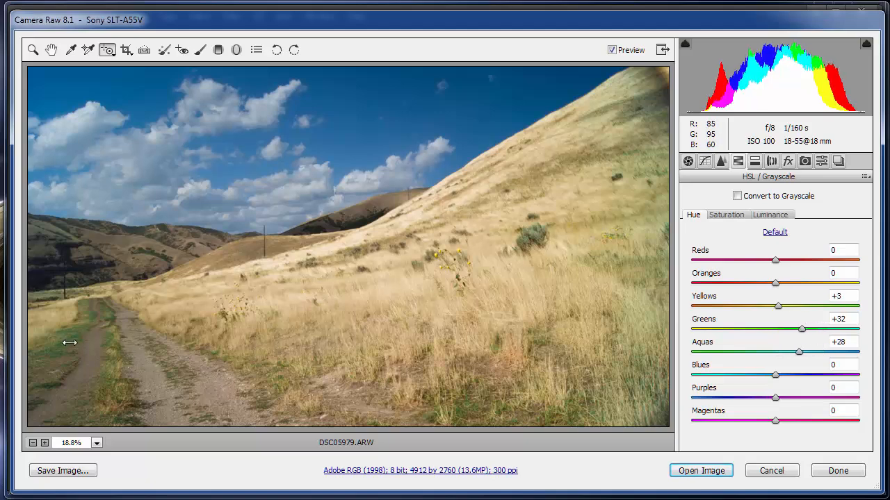
{"action": "left_click_drag", "start_coordinate": [801, 328], "coordinate": [859, 328]}
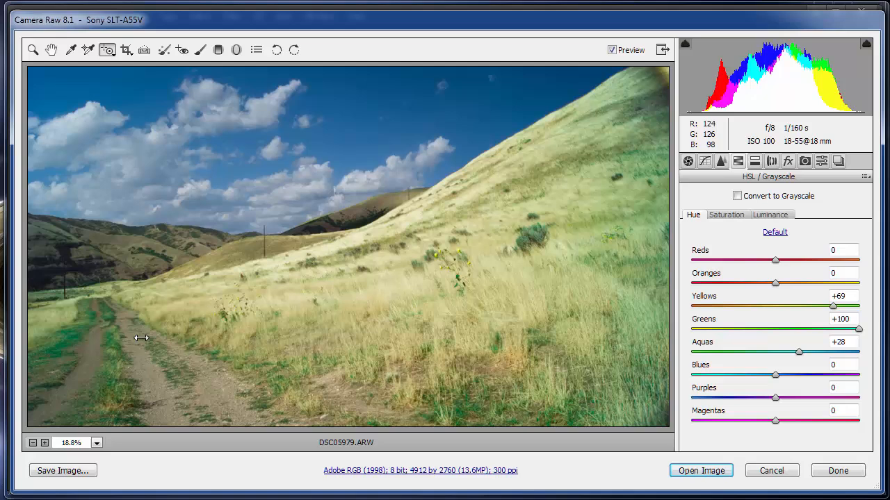
{"action": "left_click_drag", "start_coordinate": [833, 307], "coordinate": [817, 307]}
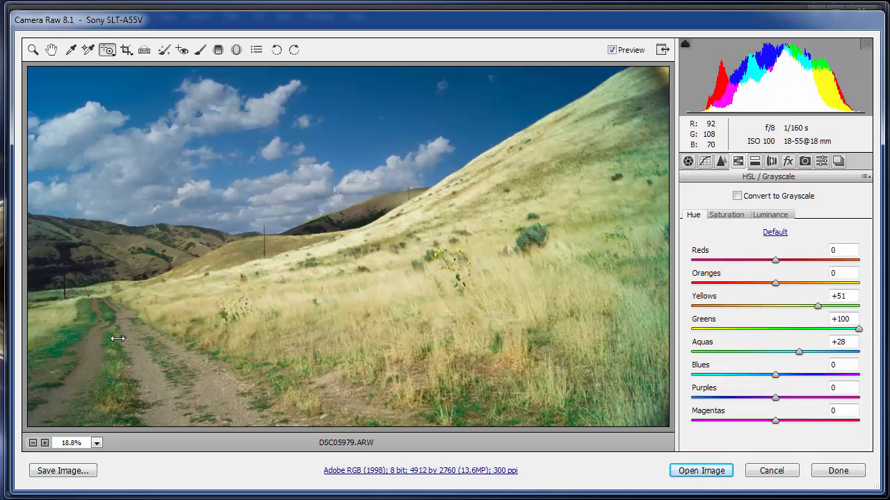
{"action": "left_click_drag", "start_coordinate": [817, 308], "coordinate": [834, 307]}
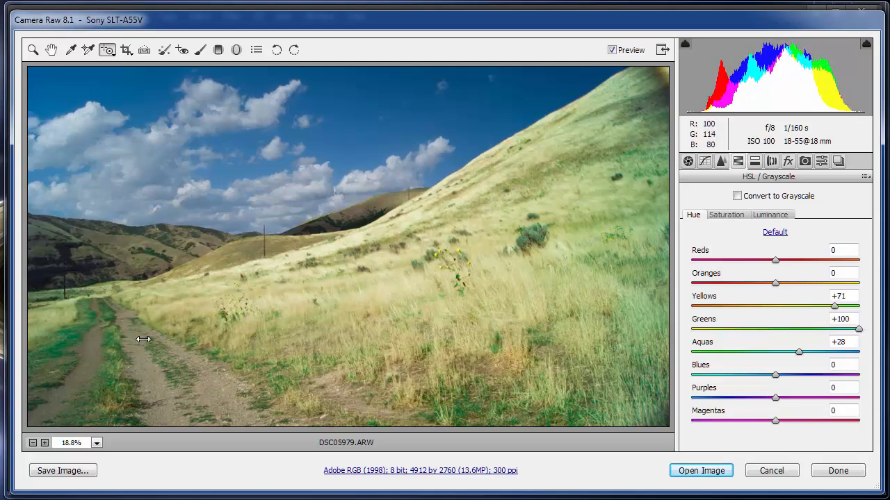
{"action": "left_click_drag", "start_coordinate": [834, 308], "coordinate": [824, 308]}
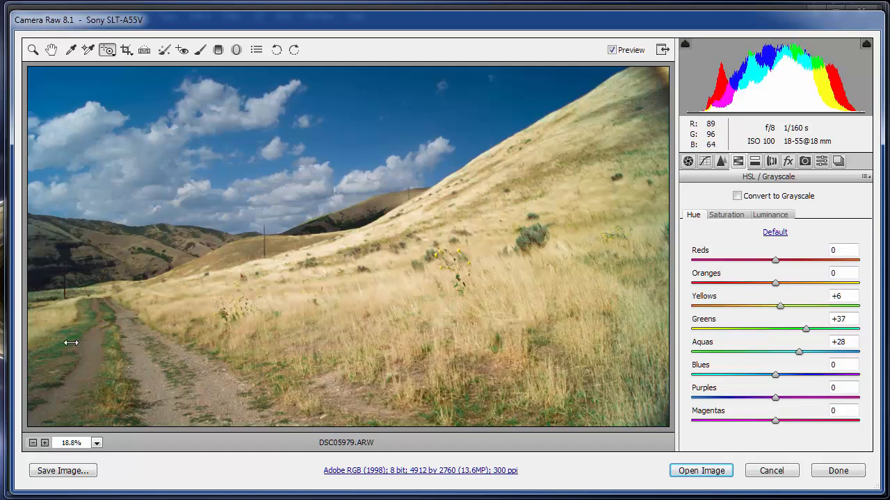
{"action": "left_click_drag", "start_coordinate": [780, 306], "coordinate": [782, 306]}
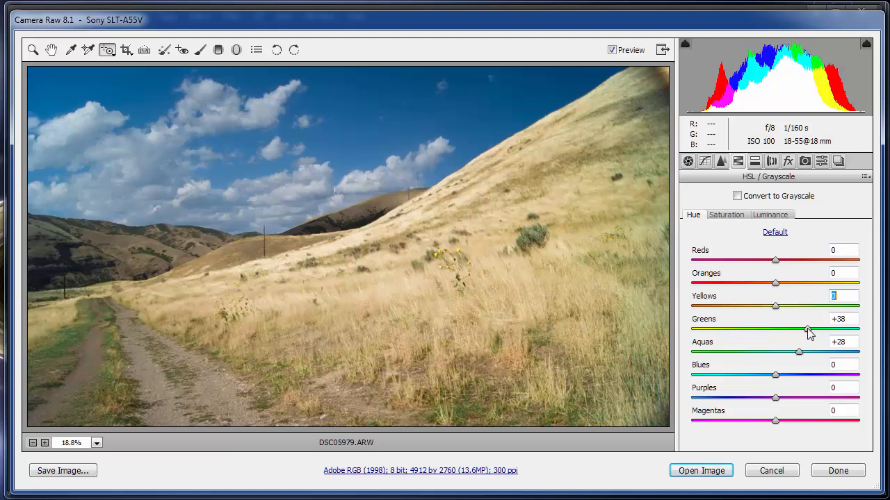
{"action": "left_click", "coordinate": [774, 232]}
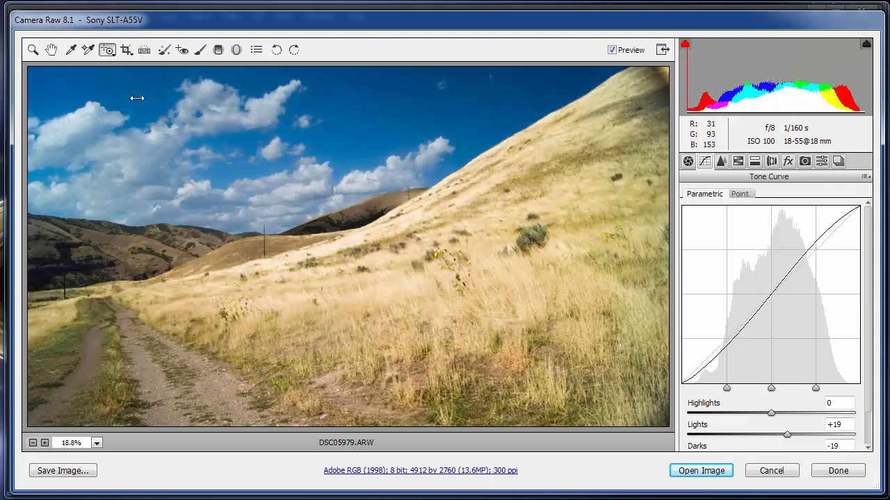
{"action": "mouse_move", "coordinate": [237, 115]}
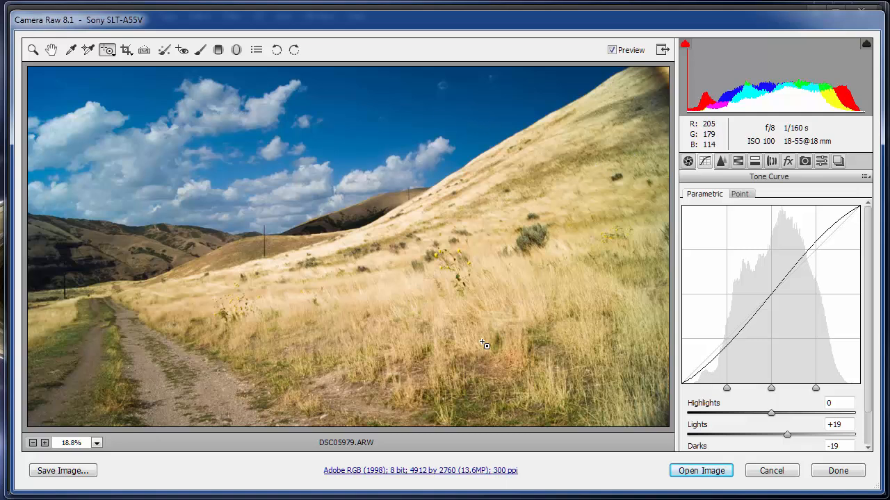
{"action": "mouse_move", "coordinate": [448, 339]}
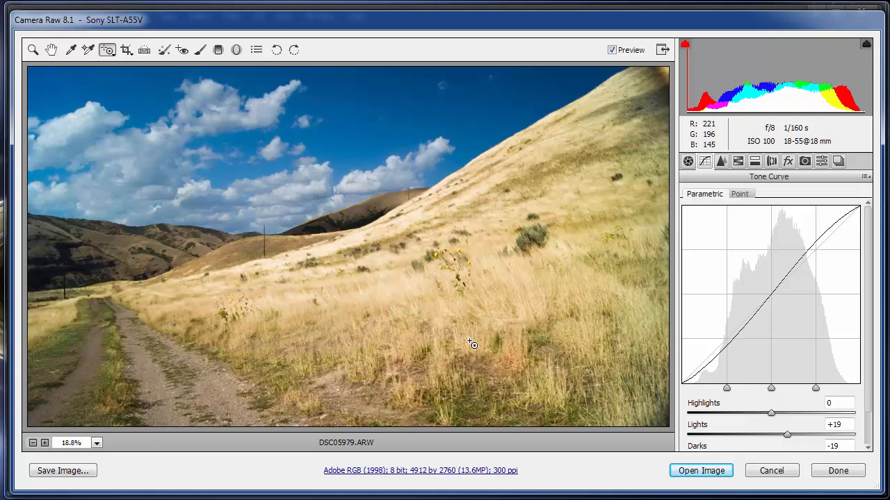
{"action": "mouse_move", "coordinate": [114, 39]}
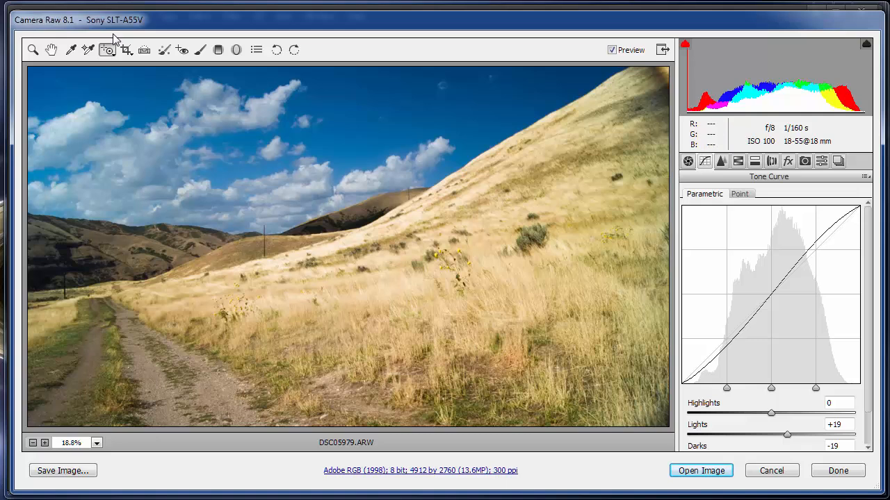
{"action": "mouse_move", "coordinate": [107, 50]}
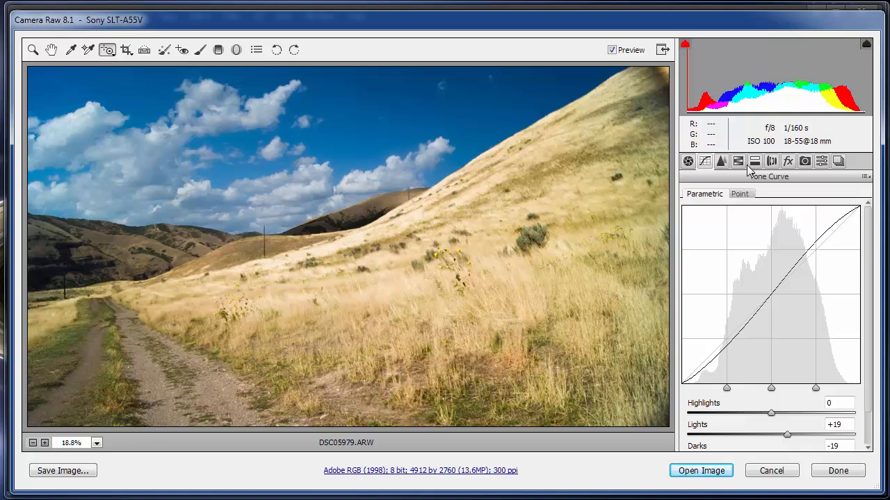
{"action": "mouse_move", "coordinate": [730, 215]}
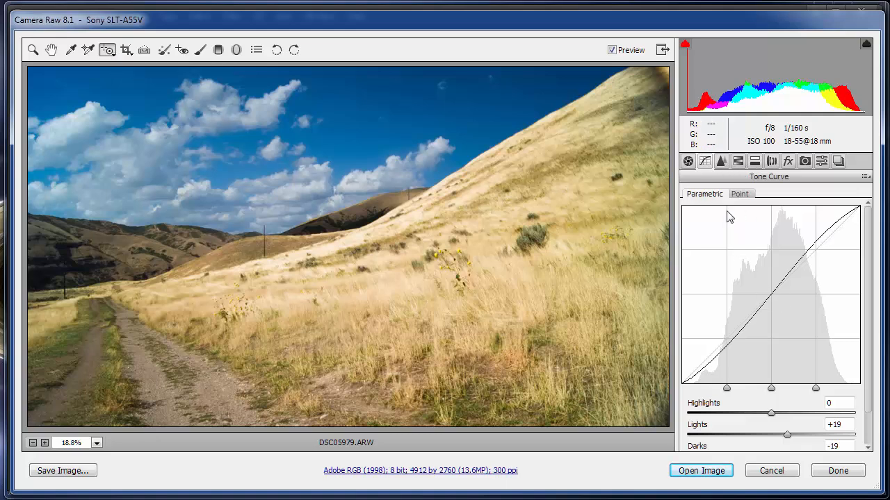
{"action": "mouse_move", "coordinate": [475, 218]}
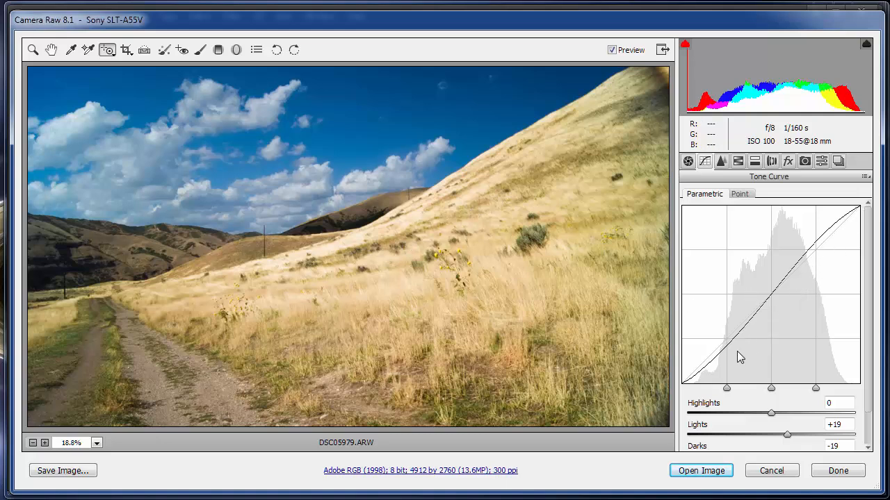
{"action": "mouse_move", "coordinate": [333, 153]}
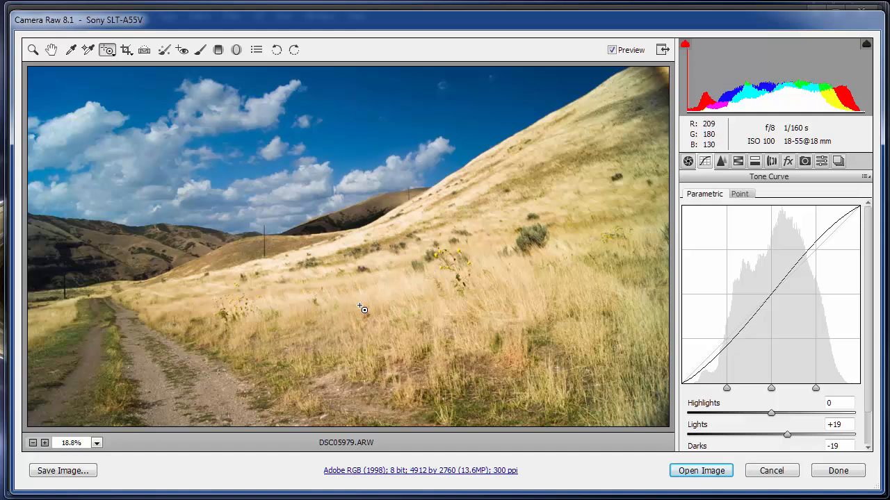
{"action": "mouse_move", "coordinate": [861, 234]}
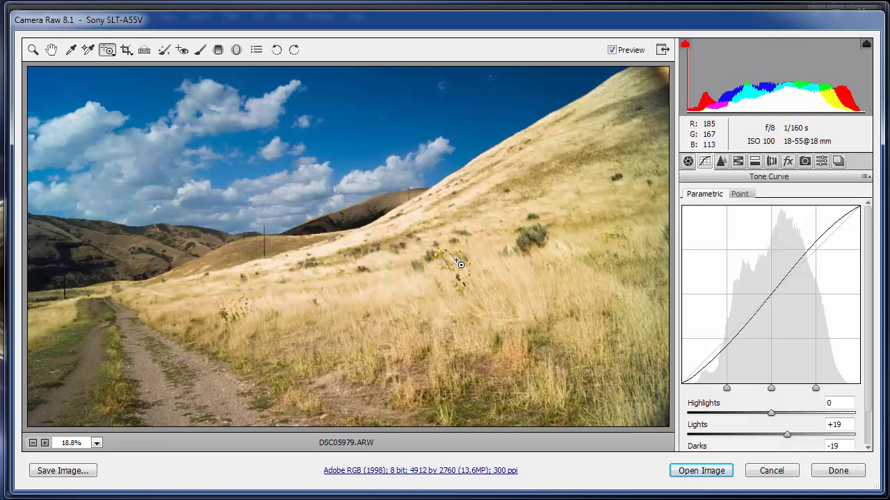
{"action": "mouse_move", "coordinate": [306, 186]}
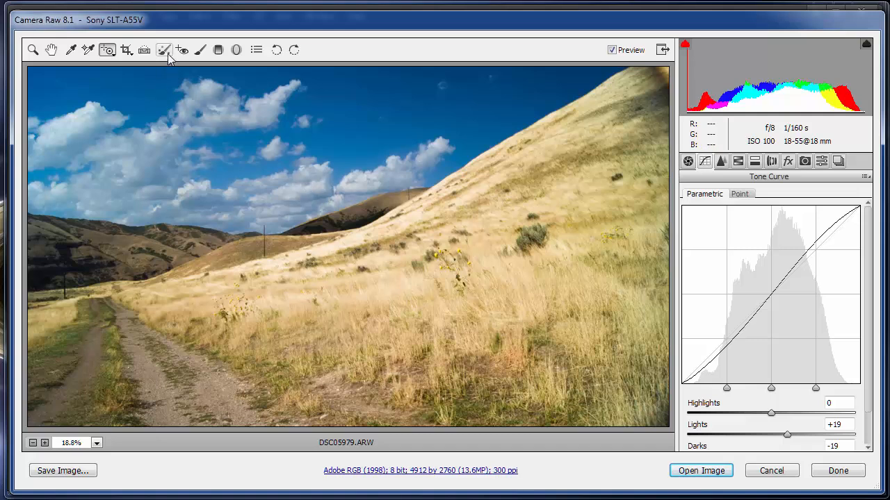
{"action": "mouse_move", "coordinate": [200, 50]}
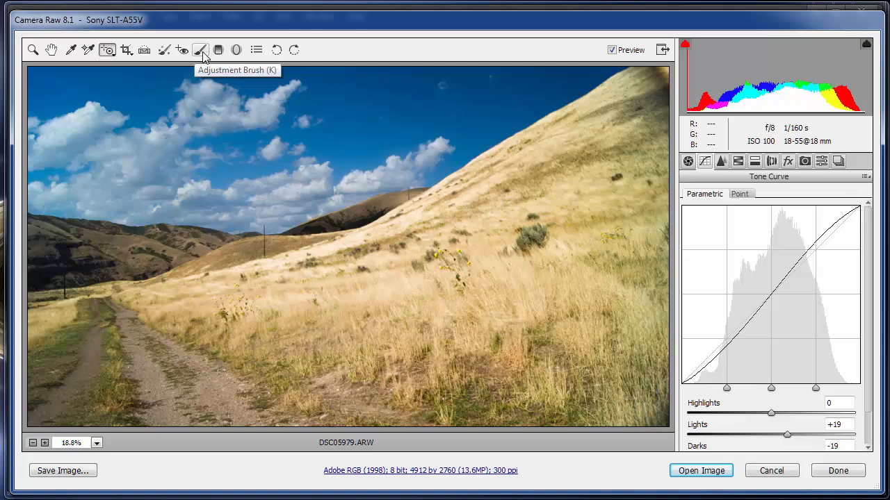
Step: Activate the Adjustment Brush with exposure -4.00, contrast +53, highlights +64, saturation +57
{"action": "left_click", "coordinate": [200, 50]}
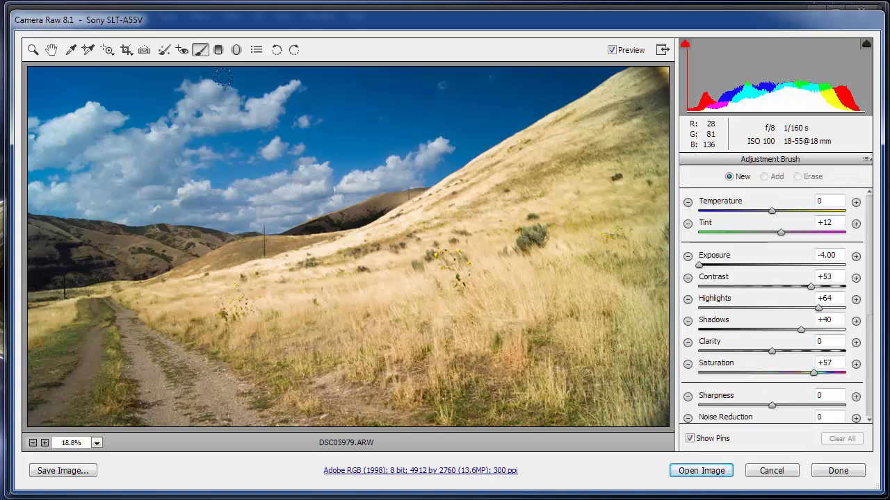
{"action": "mouse_move", "coordinate": [331, 90]}
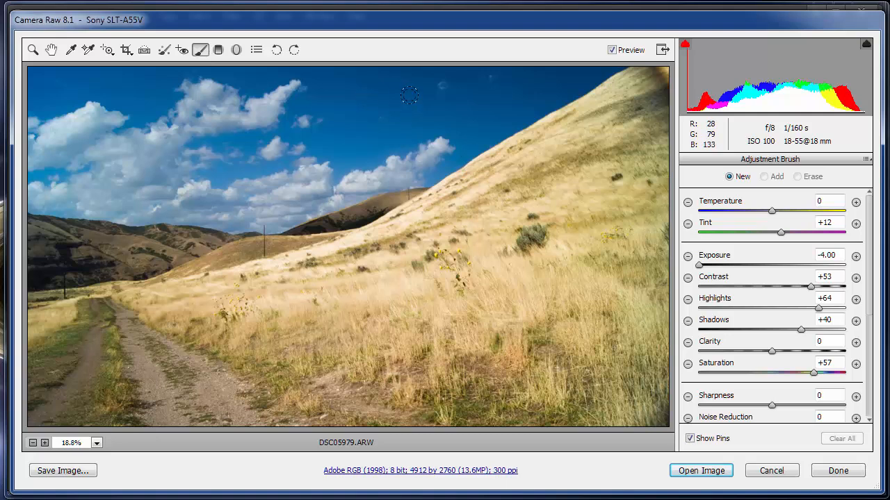
{"action": "mouse_move", "coordinate": [353, 94]}
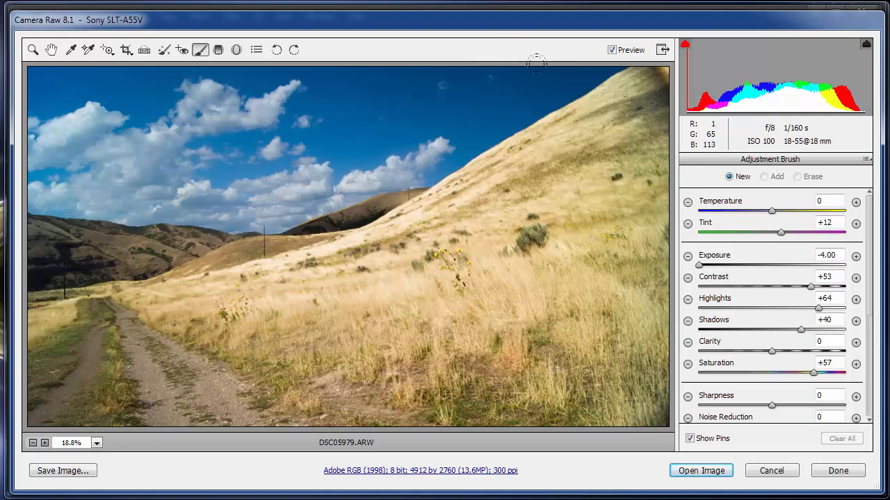
{"action": "mouse_move", "coordinate": [593, 62]}
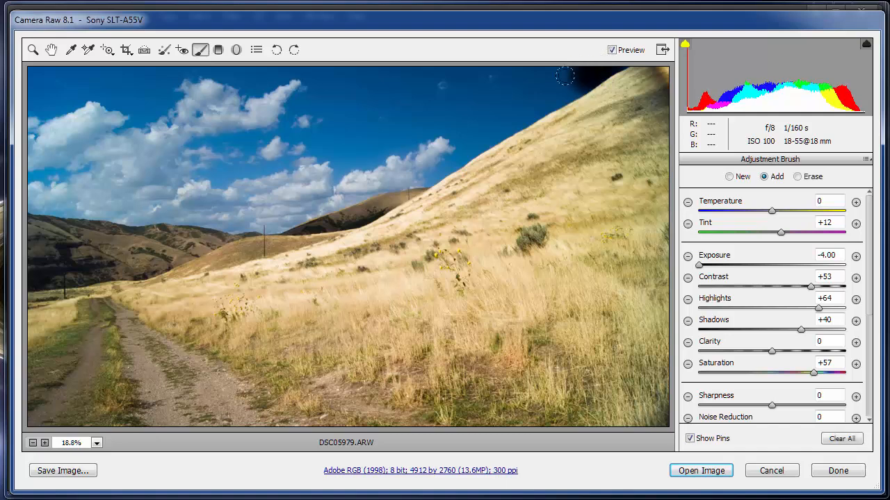
Step: Paint the -4.00 exposure brush over the sky around and between the clouds, turning it nearly black
{"action": "left_click_drag", "start_coordinate": [564, 75], "coordinate": [470, 118]}
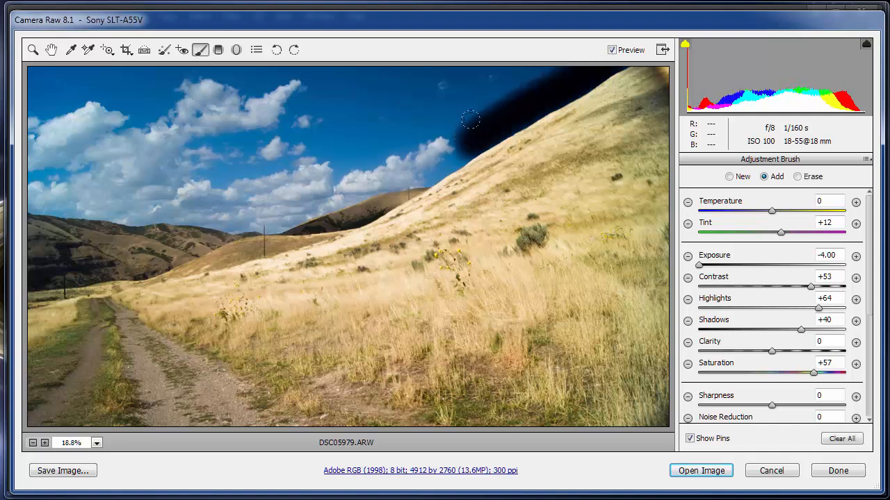
{"action": "left_click_drag", "start_coordinate": [470, 118], "coordinate": [309, 89]}
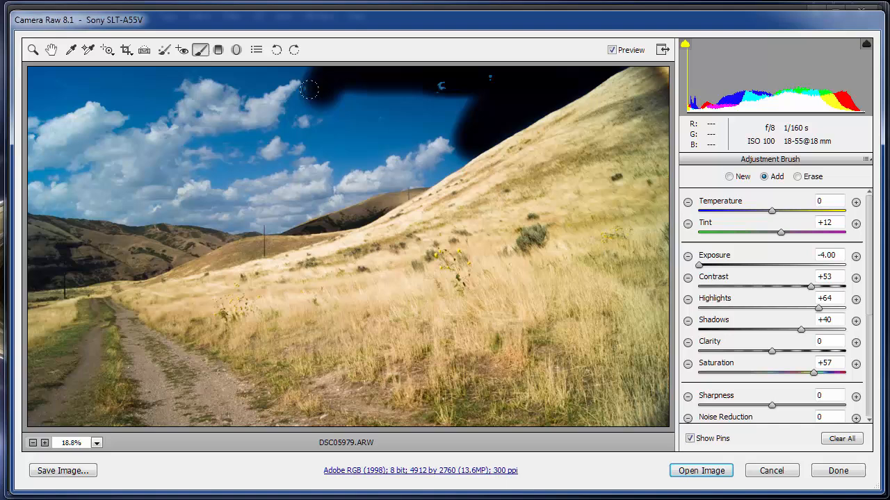
{"action": "left_click_drag", "start_coordinate": [309, 88], "coordinate": [342, 118]}
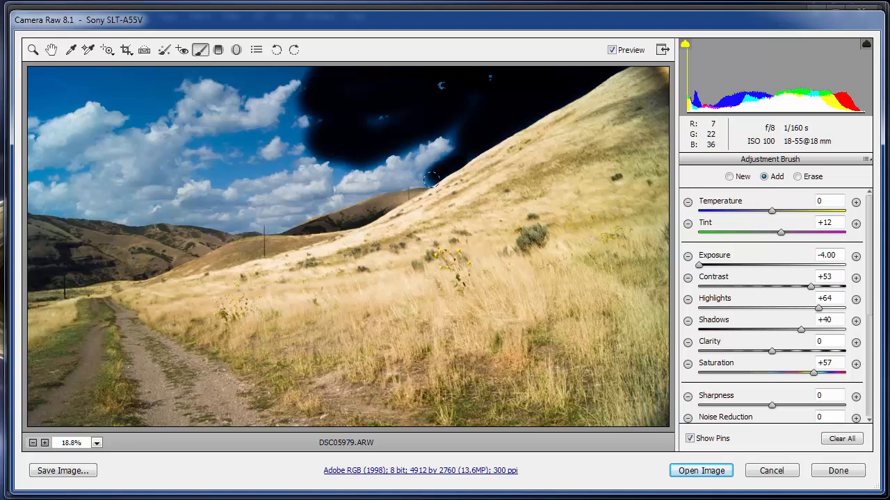
{"action": "left_click_drag", "start_coordinate": [431, 178], "coordinate": [202, 179]}
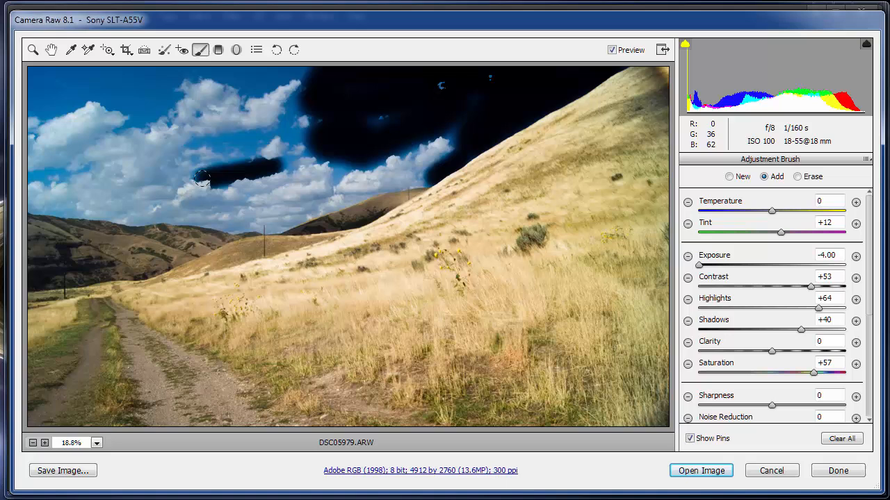
{"action": "left_click_drag", "start_coordinate": [202, 179], "coordinate": [328, 158]}
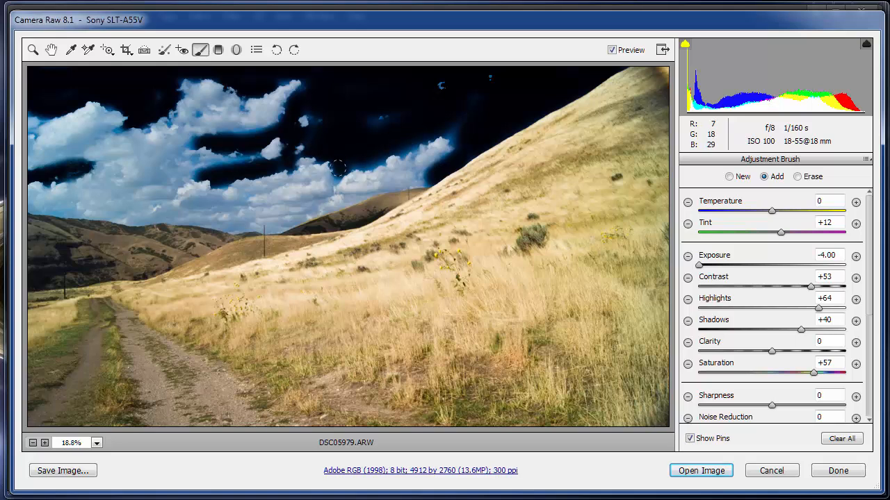
{"action": "left_click_drag", "start_coordinate": [337, 168], "coordinate": [403, 151]}
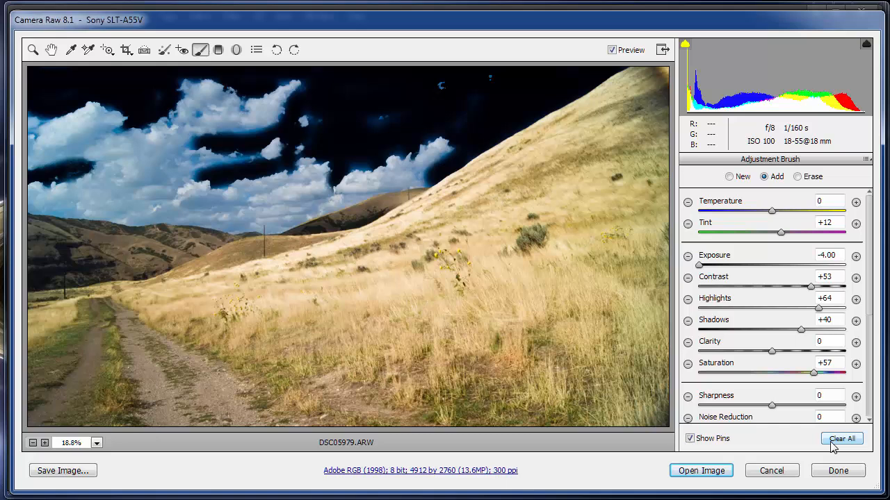
{"action": "mouse_move", "coordinate": [758, 456]}
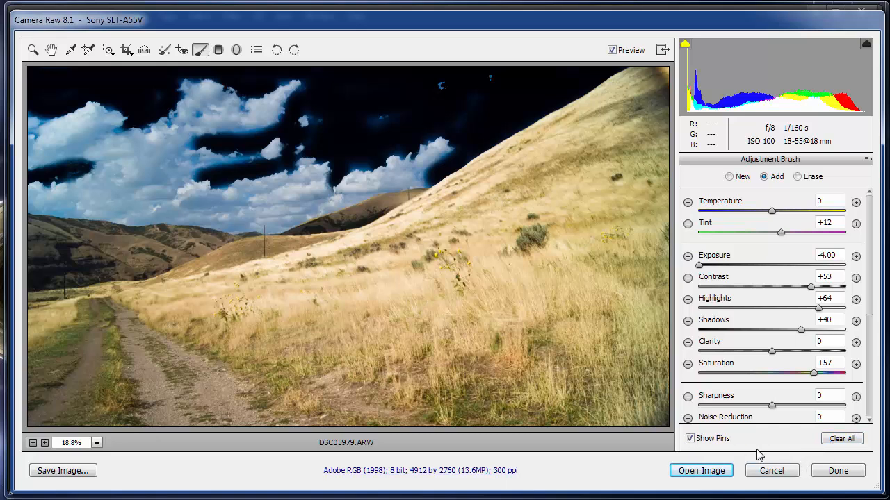
{"action": "left_click", "coordinate": [689, 438]}
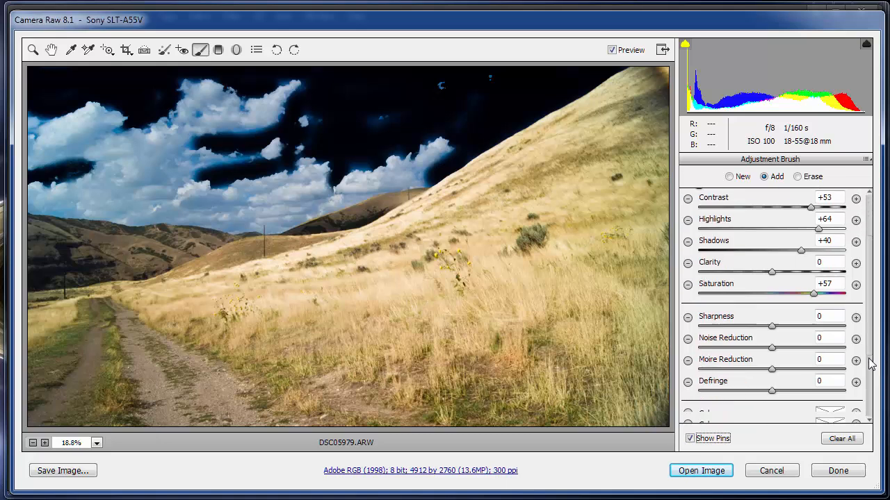
{"action": "scroll", "scroll_direction": "down", "scroll_amount": 3}
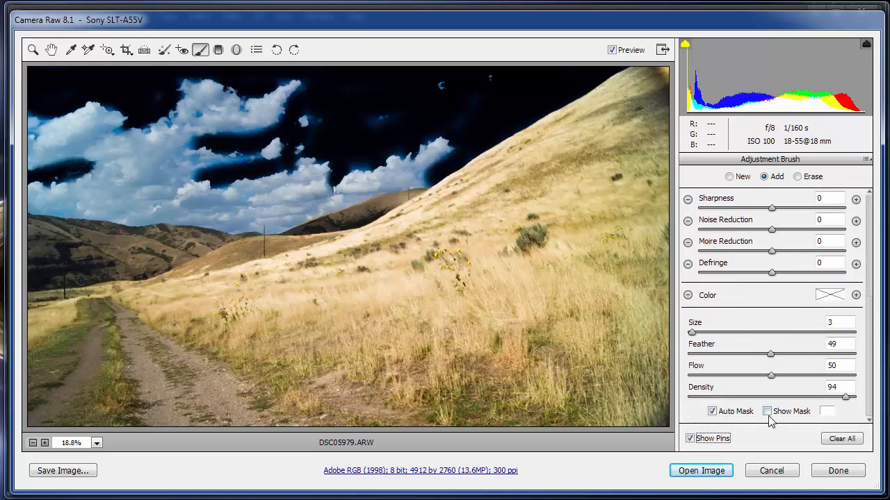
{"action": "left_click", "coordinate": [712, 411]}
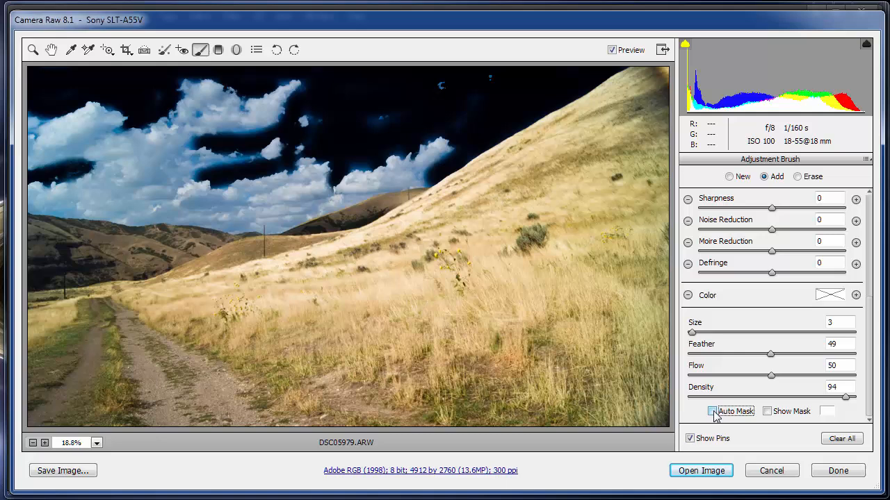
{"action": "left_click", "coordinate": [767, 411]}
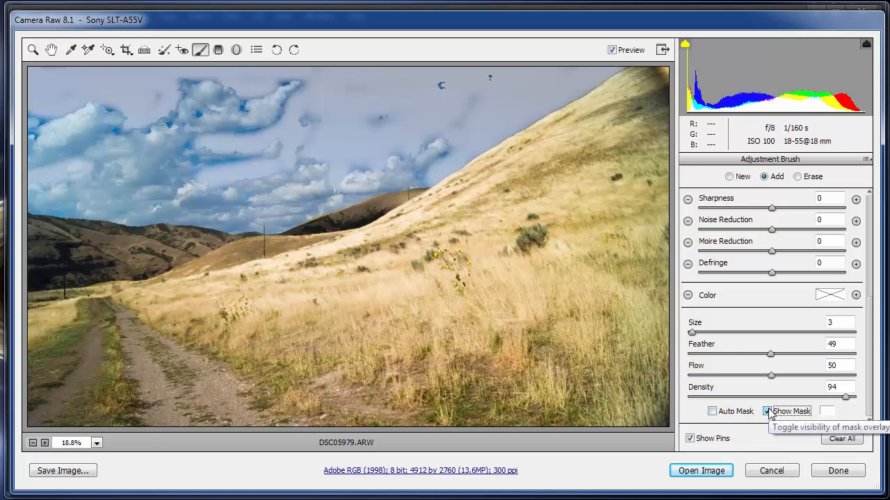
{"action": "left_click", "coordinate": [712, 412]}
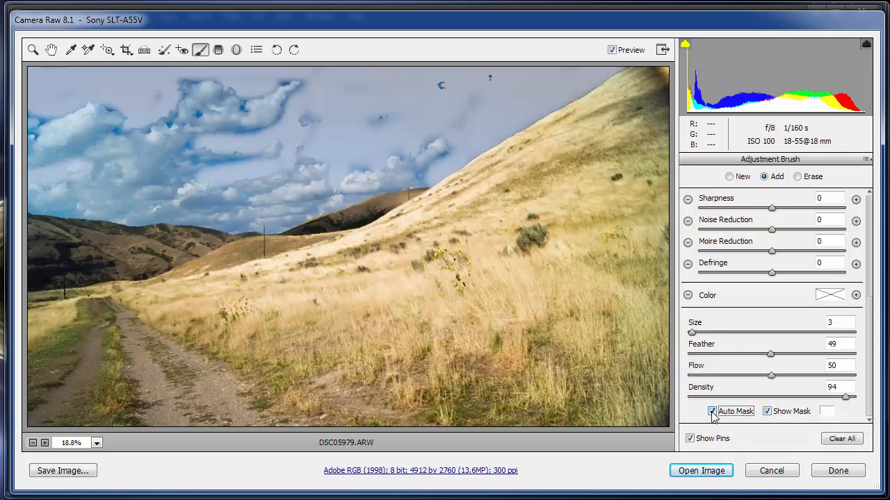
{"action": "left_click", "coordinate": [712, 411]}
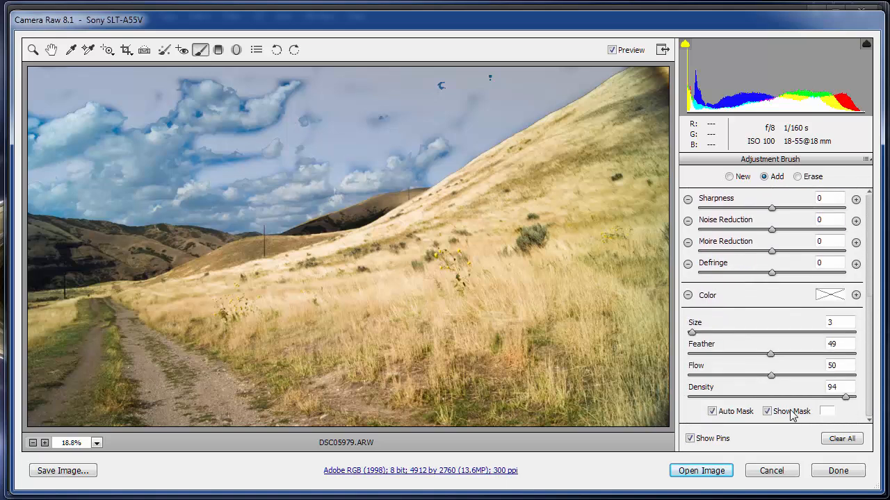
{"action": "left_click", "coordinate": [768, 411]}
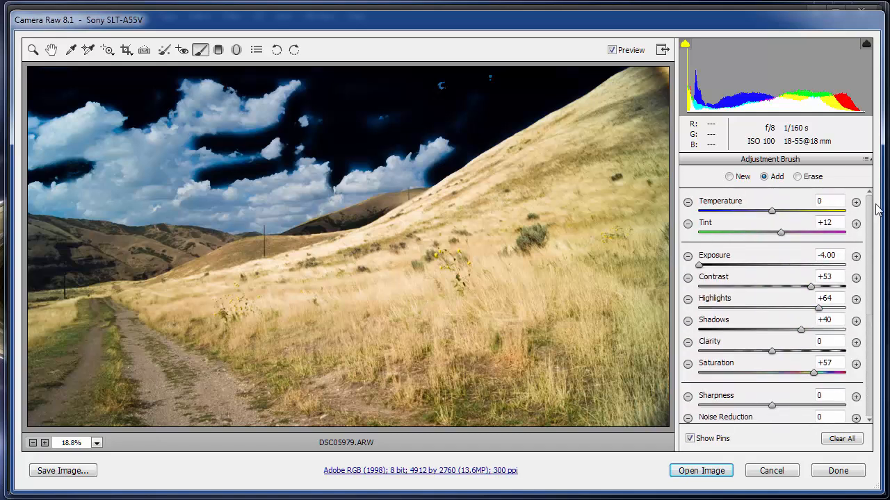
{"action": "mouse_move", "coordinate": [723, 273]}
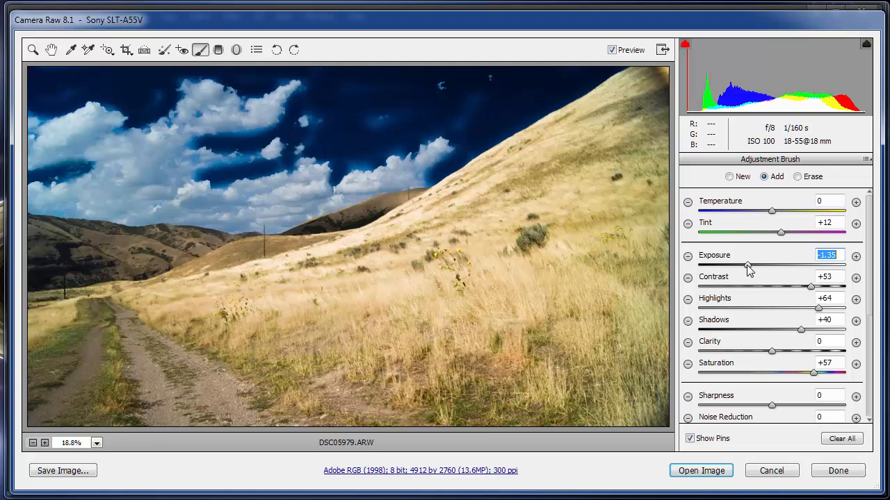
Step: Raise the brush exposure from darkening to about +0.90
{"action": "left_click_drag", "start_coordinate": [748, 267], "coordinate": [780, 266]}
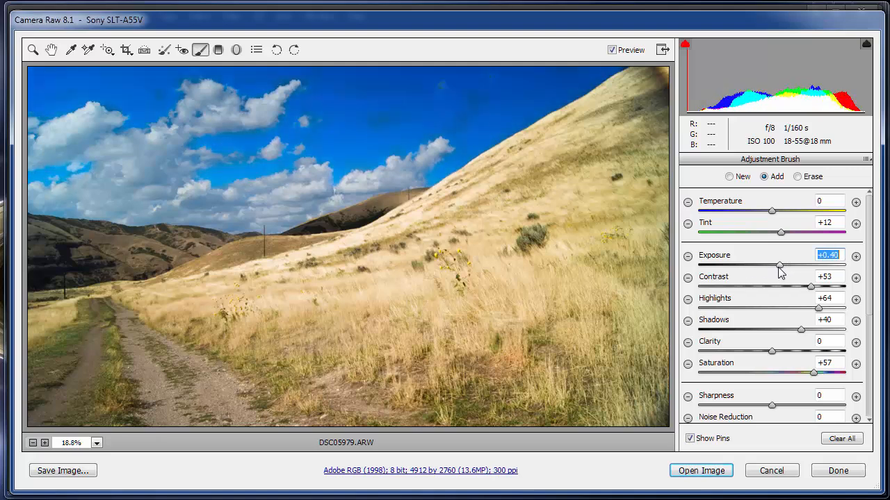
{"action": "left_click_drag", "start_coordinate": [778, 265], "coordinate": [791, 265]}
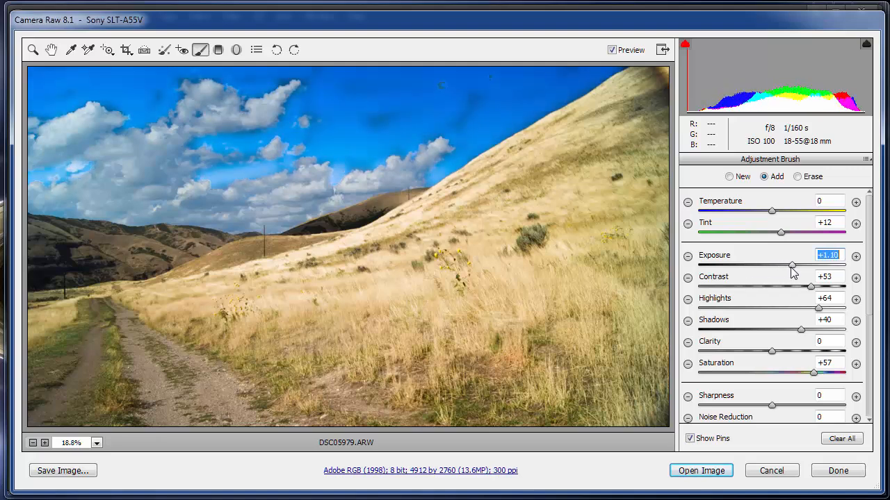
{"action": "left_click_drag", "start_coordinate": [792, 267], "coordinate": [785, 267]}
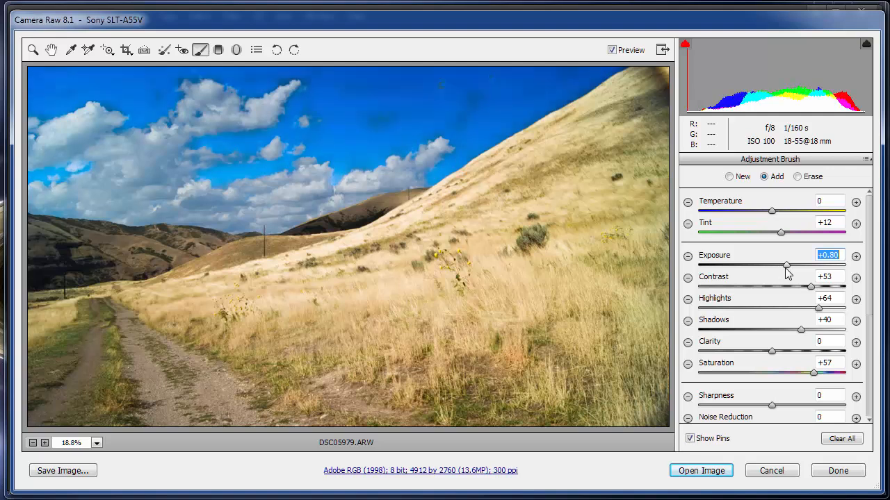
{"action": "left_click_drag", "start_coordinate": [785, 267], "coordinate": [789, 267]}
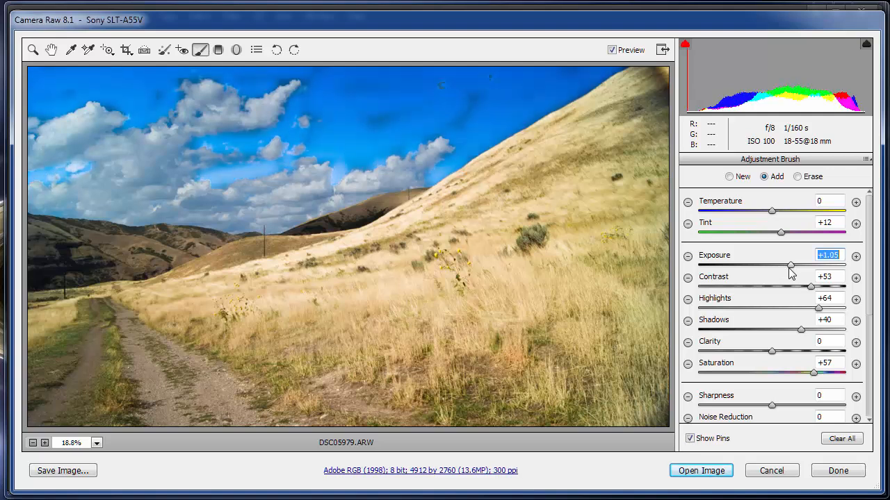
{"action": "left_click_drag", "start_coordinate": [791, 265], "coordinate": [789, 266]}
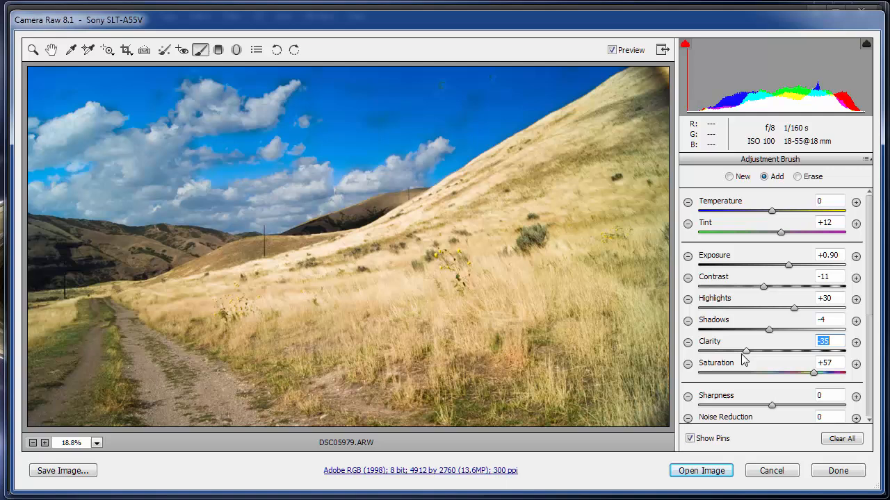
Step: Set the brush clarity to -8 and saturation to +38
{"action": "left_click_drag", "start_coordinate": [745, 350], "coordinate": [789, 350]}
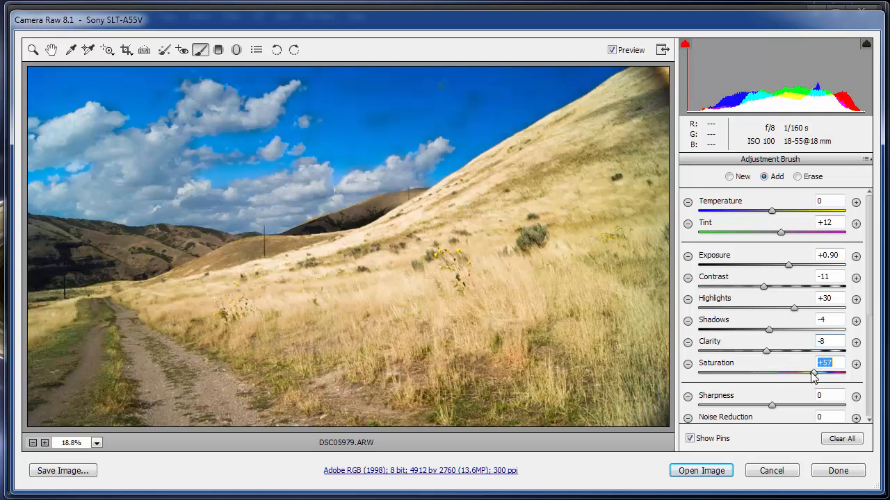
{"action": "left_click_drag", "start_coordinate": [813, 372], "coordinate": [782, 373]}
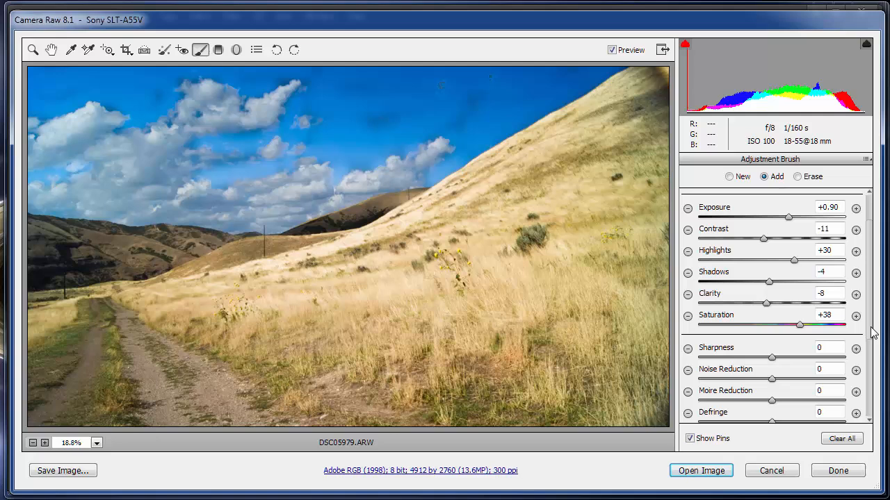
{"action": "scroll", "scroll_direction": "down", "scroll_amount": 3}
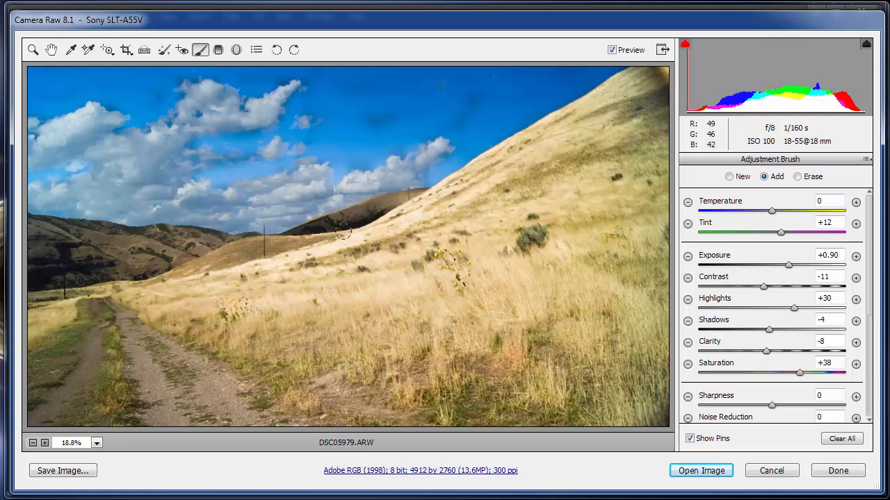
{"action": "mouse_move", "coordinate": [441, 89]}
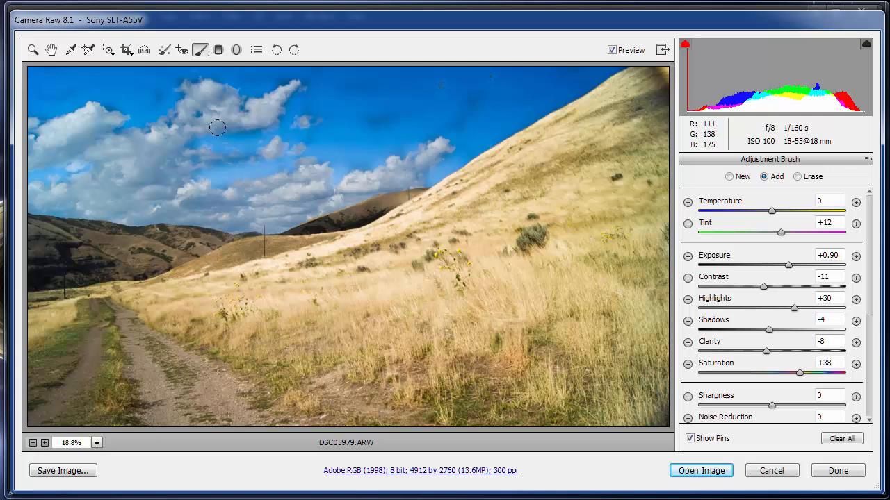
Step: Scroll the Adjustment Brush panel toward the Clear All control
{"action": "scroll", "scroll_direction": "down", "scroll_amount": 3}
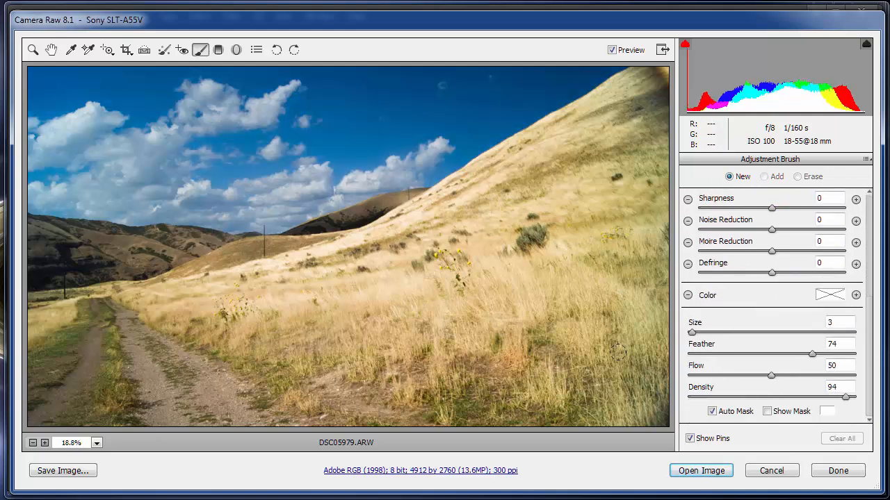
{"action": "mouse_move", "coordinate": [303, 86]}
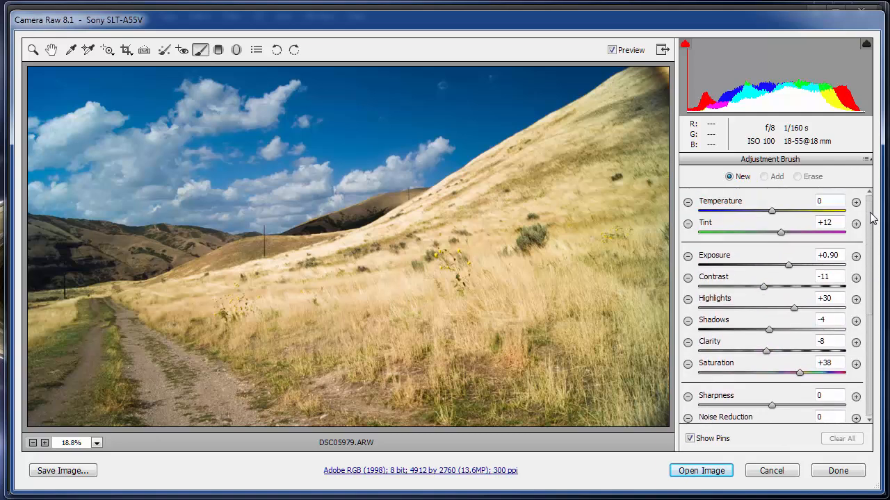
{"action": "mouse_move", "coordinate": [628, 192]}
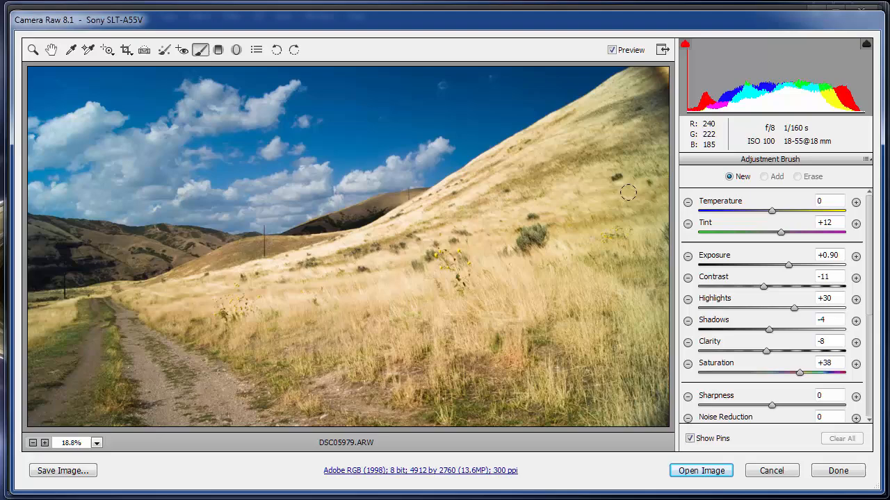